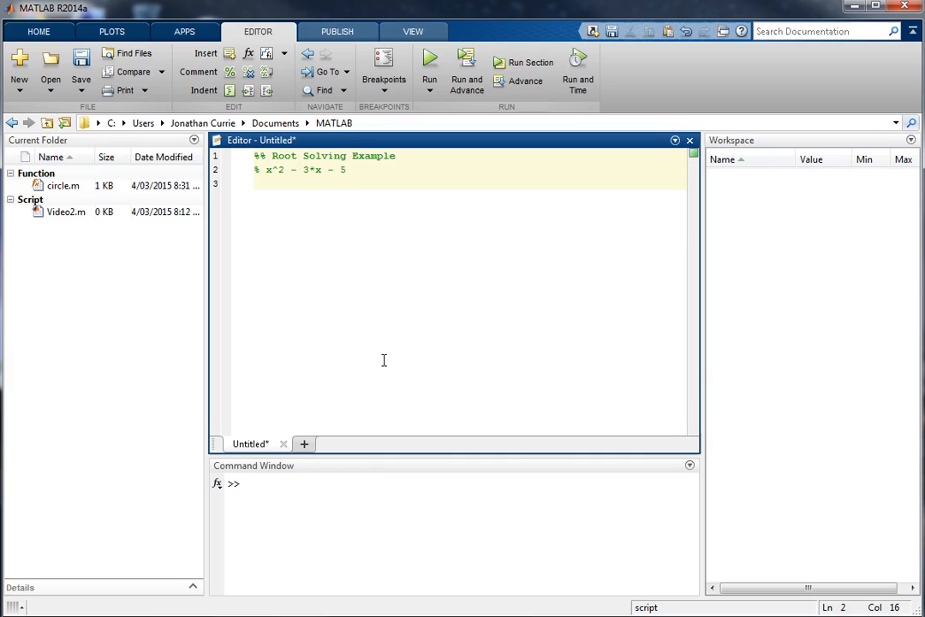
mouse_move(391, 343)
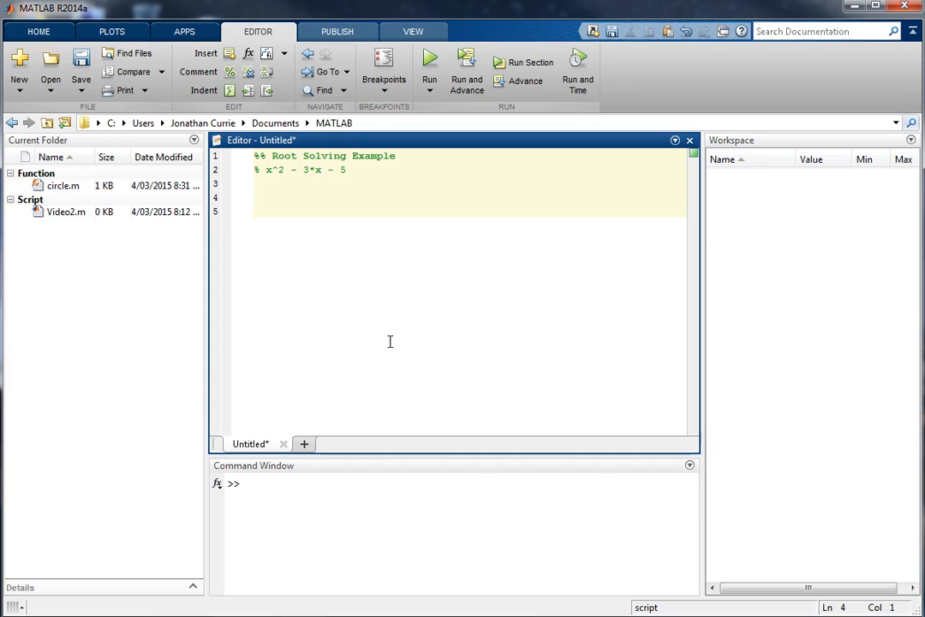
Write a %% roots section with the 'a*x^2 + b*x + c : [a b c]' comment and begin roots([1.
type("%%")
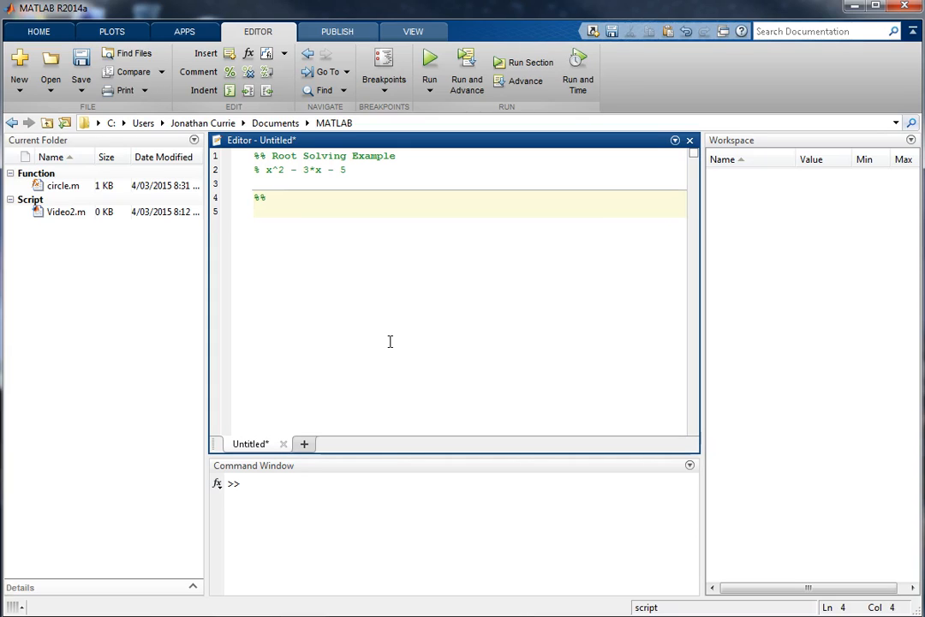
type("roots")
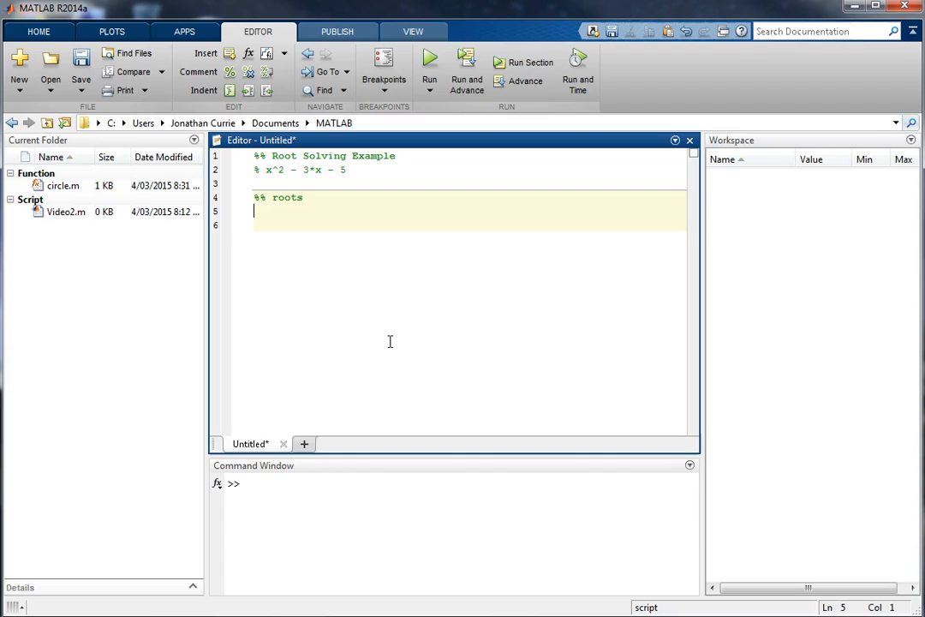
type("roots")
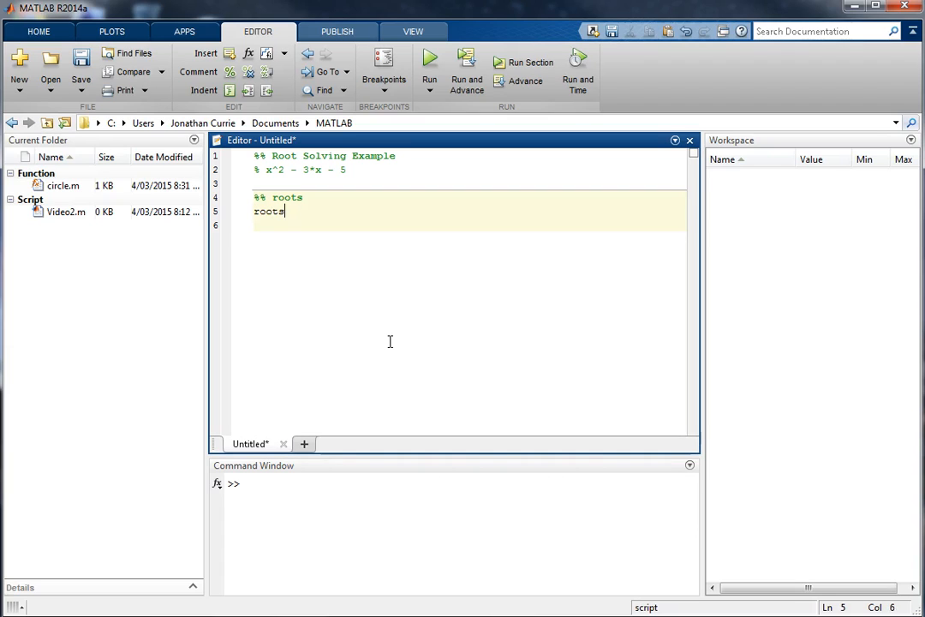
type("([")
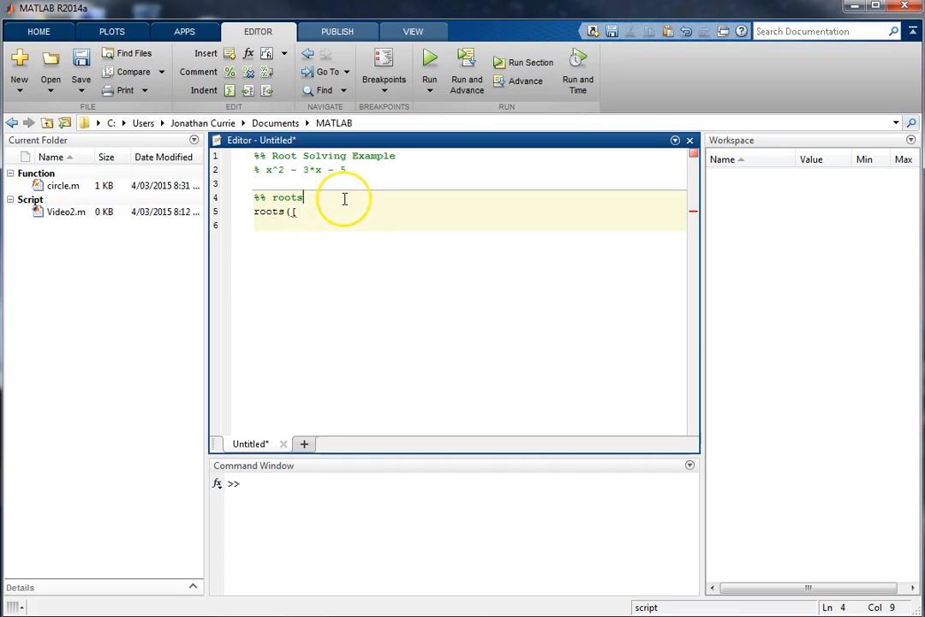
type("a*x")
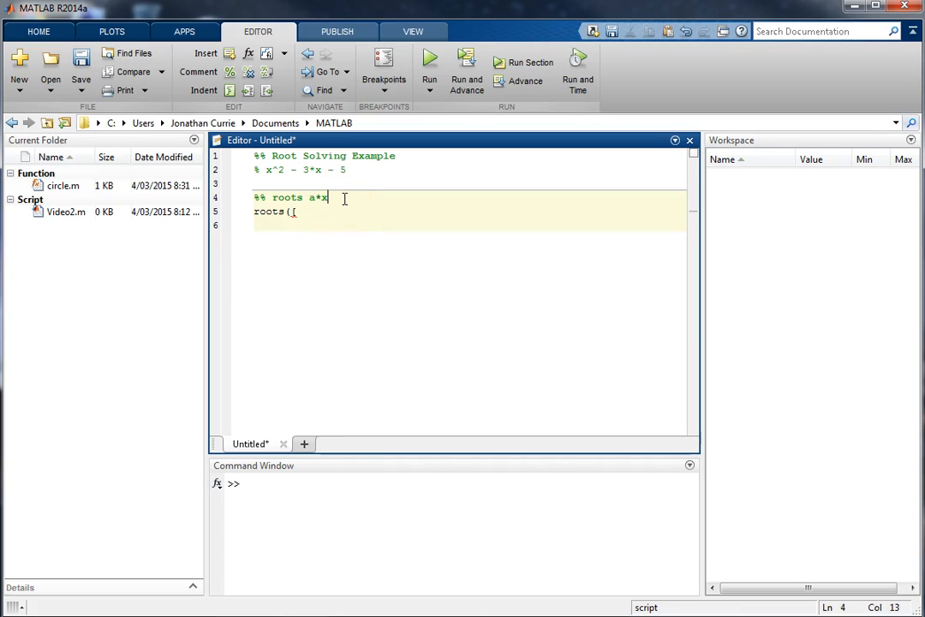
type("^2 + b*x + c")
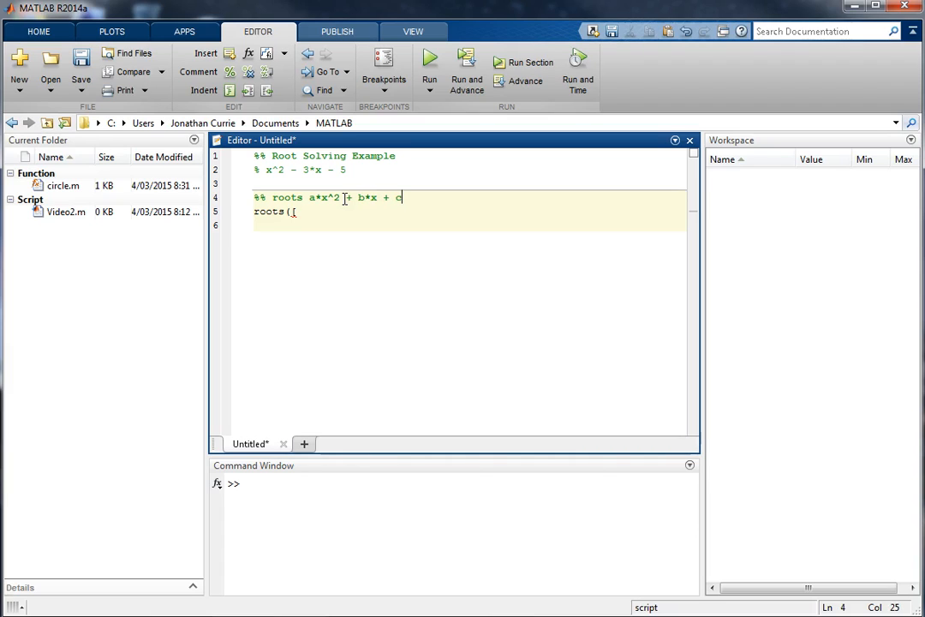
type("[a b c")
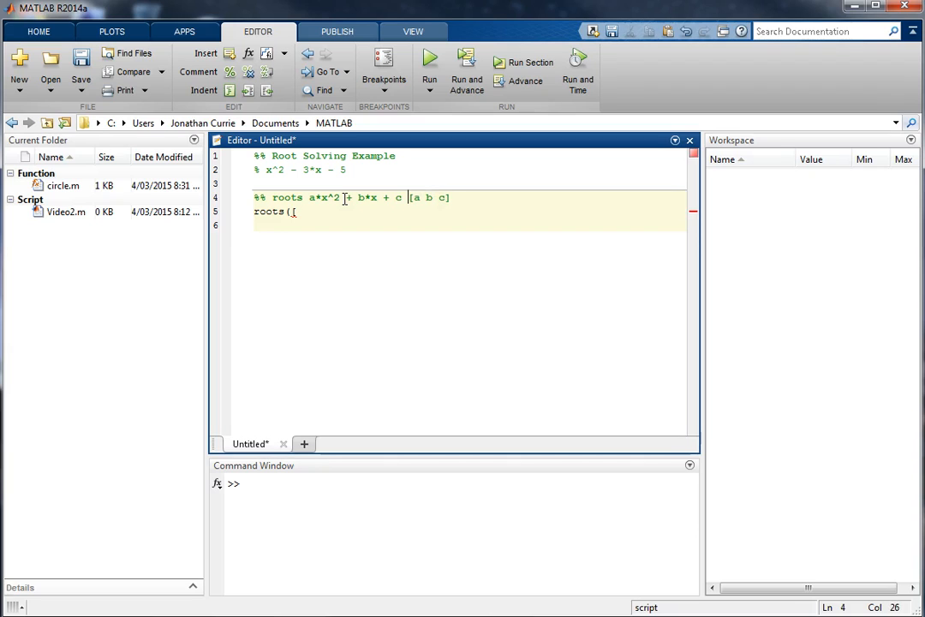
type(":")
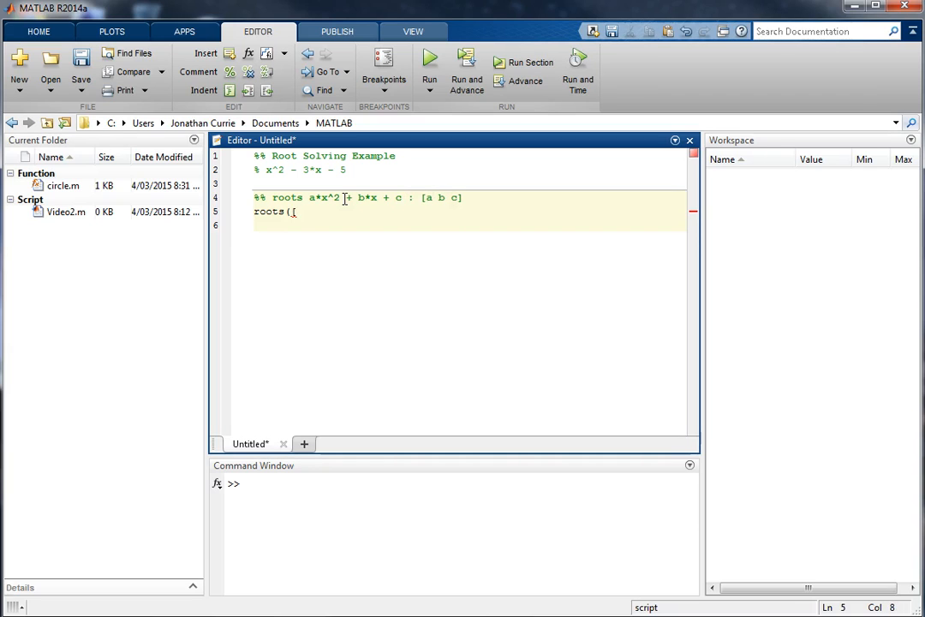
type("1")
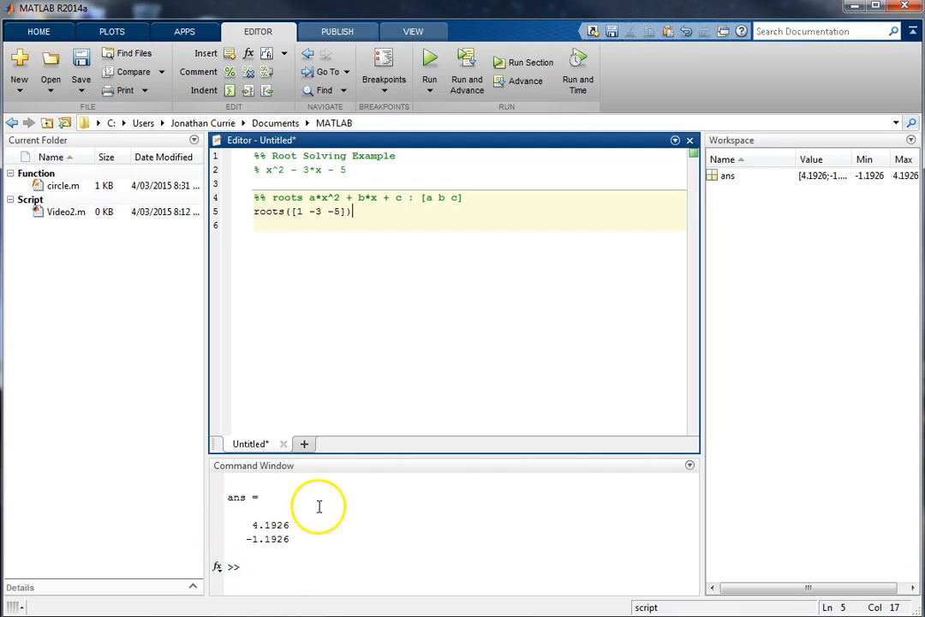
mouse_move(246, 514)
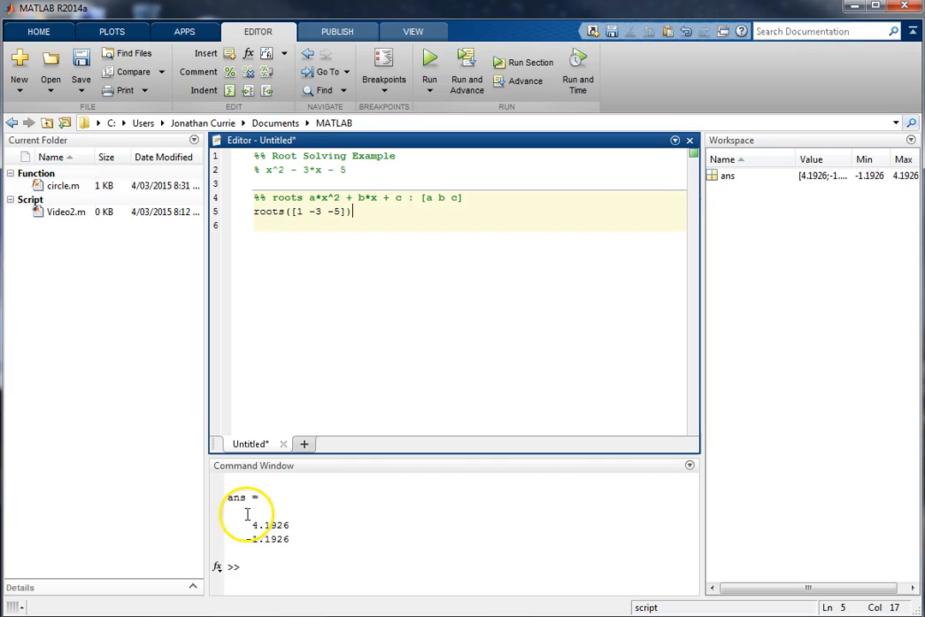
mouse_move(277, 552)
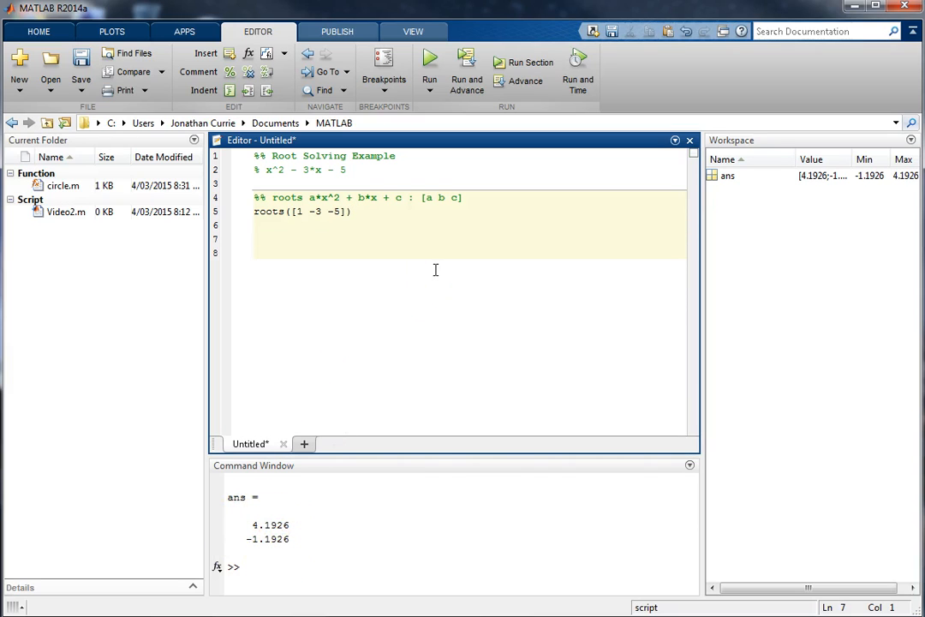
Write a %% 'plotting using symbolic toolbox' section and begin ezplot('x^2 for the quadratic.
type("%%")
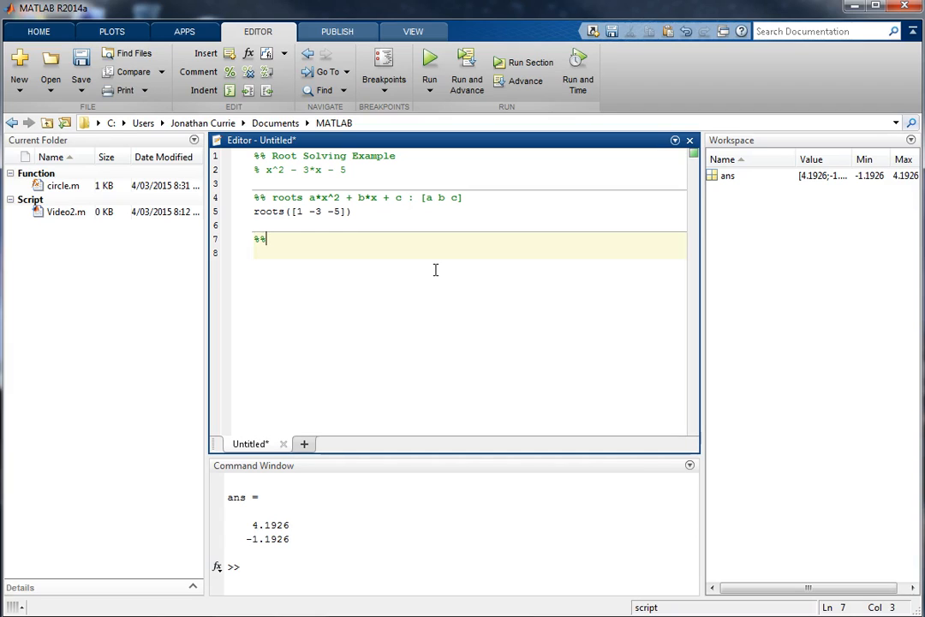
type("plotting")
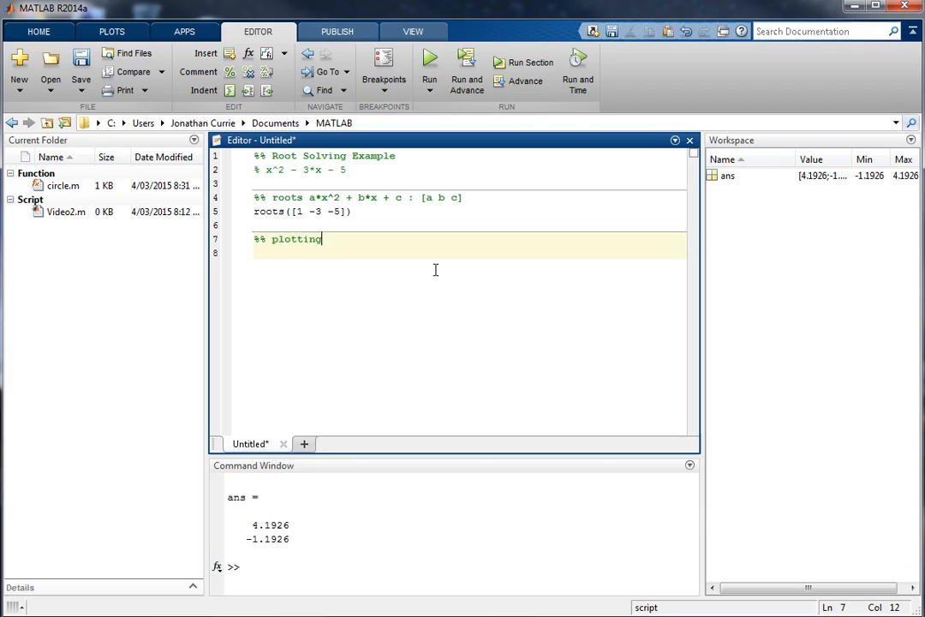
type("using symbolic toolbox")
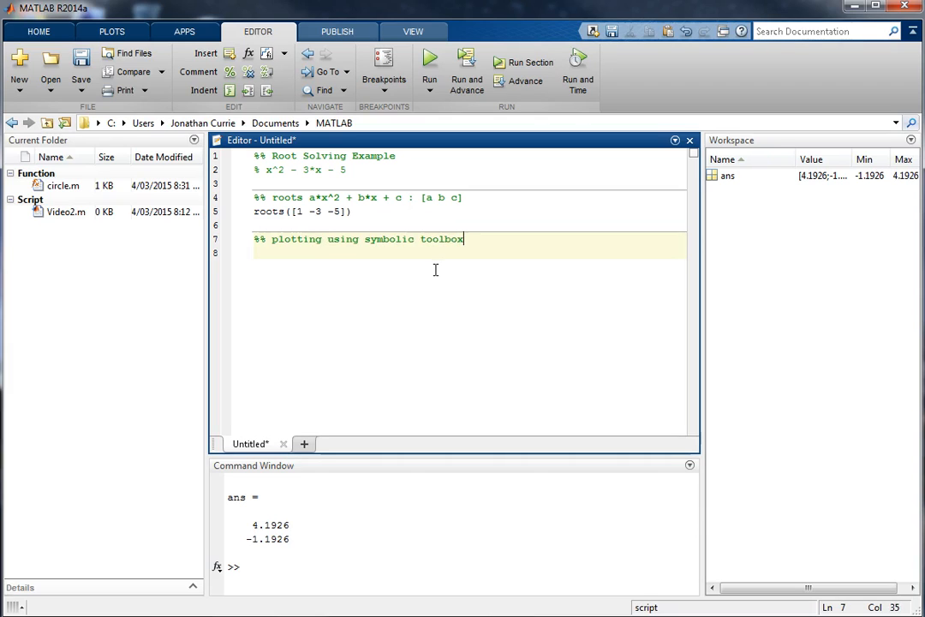
type("ez")
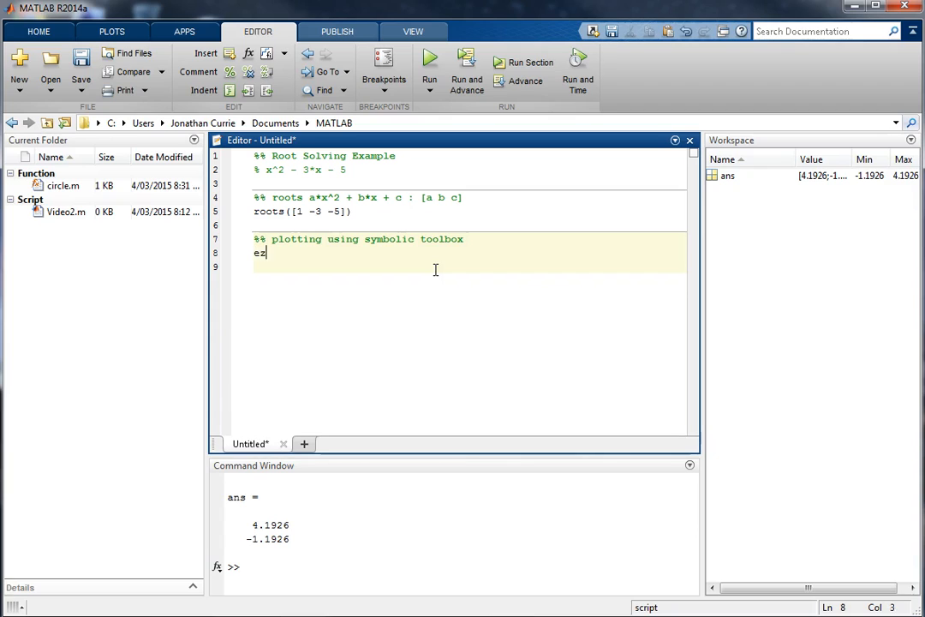
type("plot")
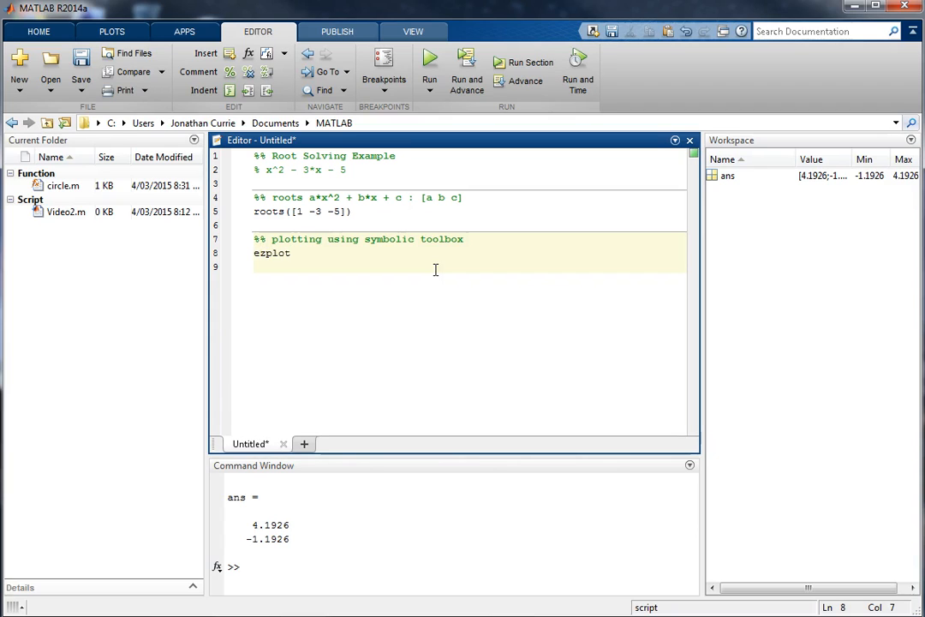
type("('x")
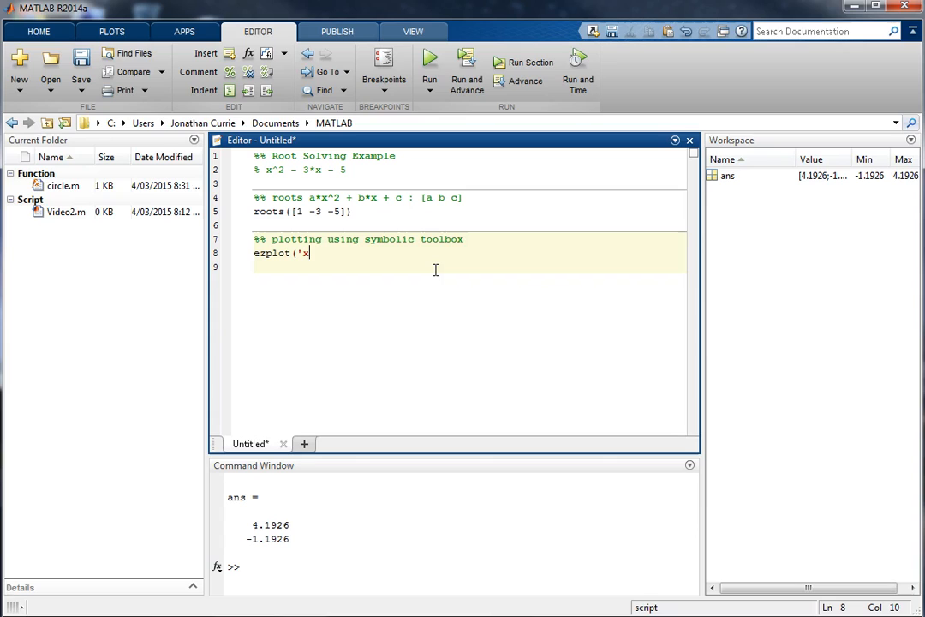
type("^2 - 3*x - 5")
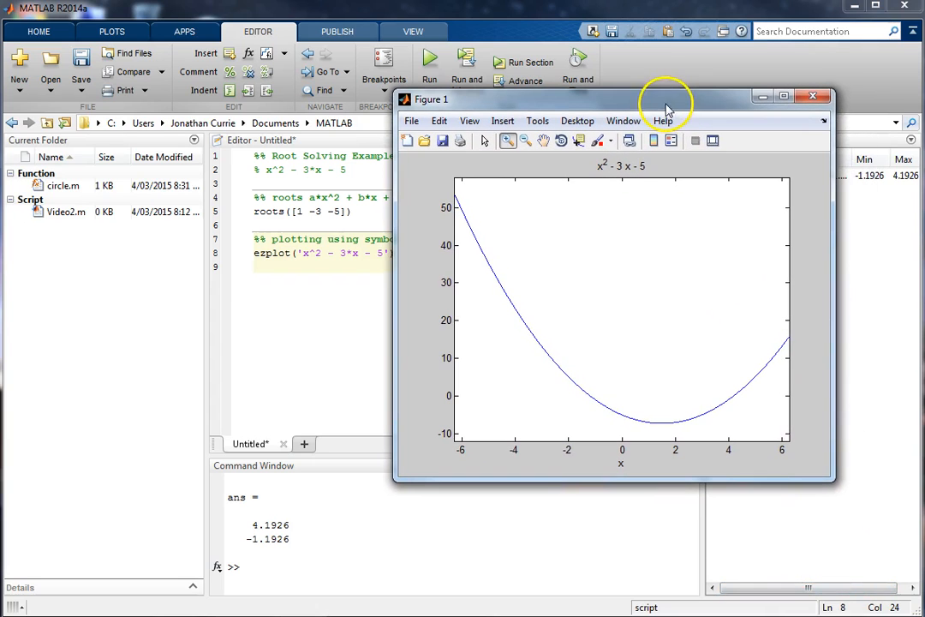
mouse_move(723, 384)
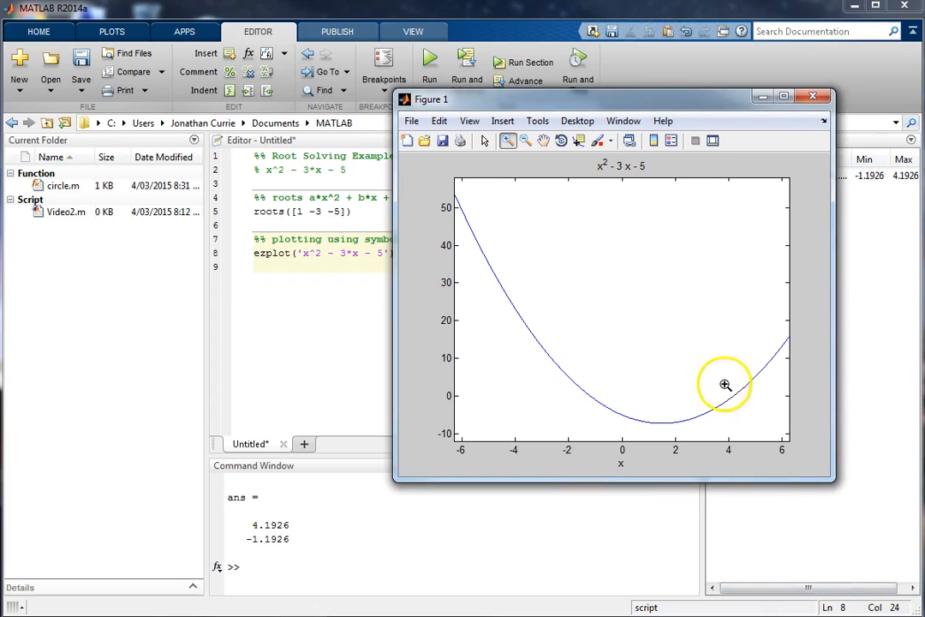
mouse_move(507, 394)
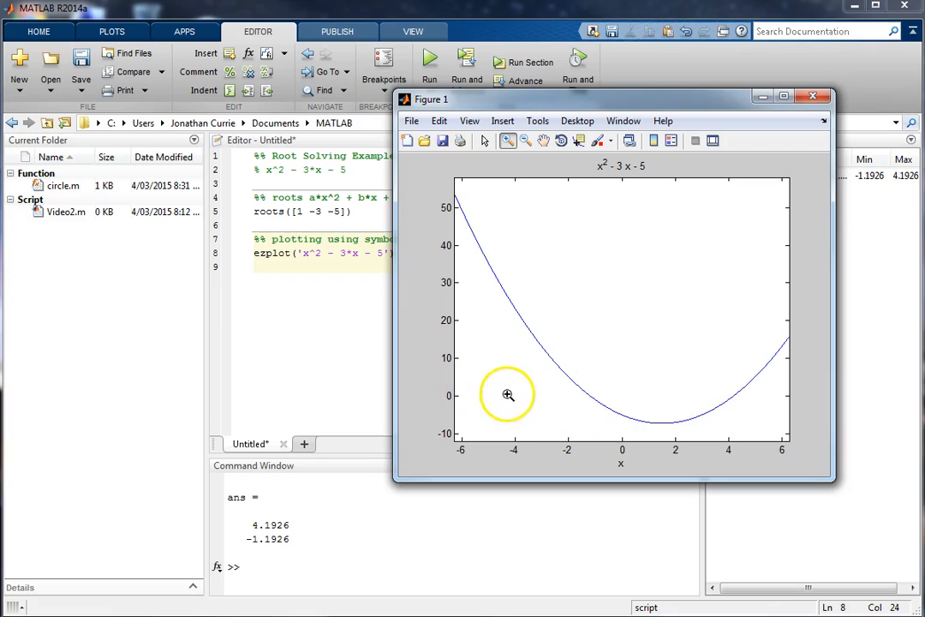
mouse_move(586, 392)
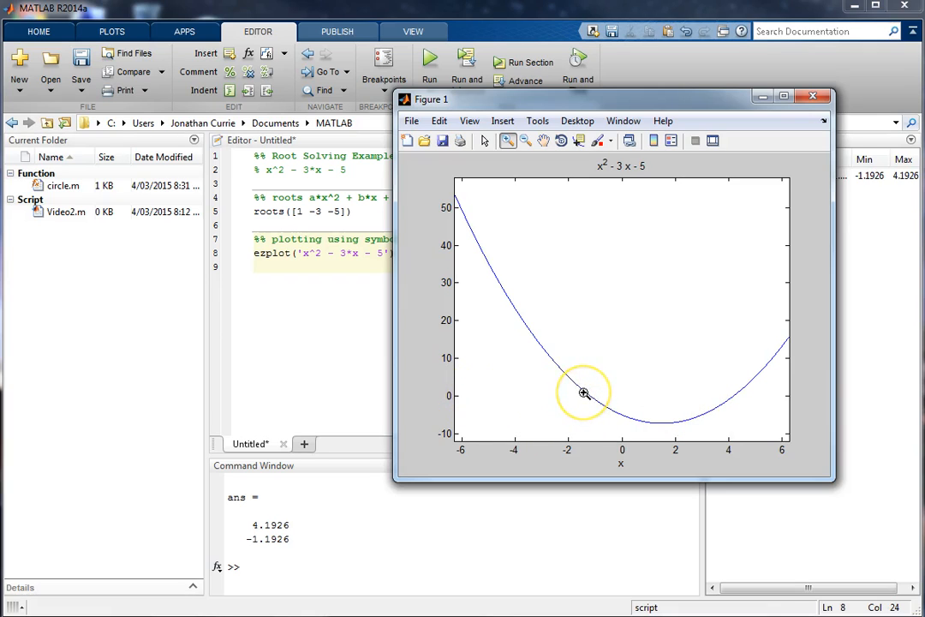
mouse_move(584, 437)
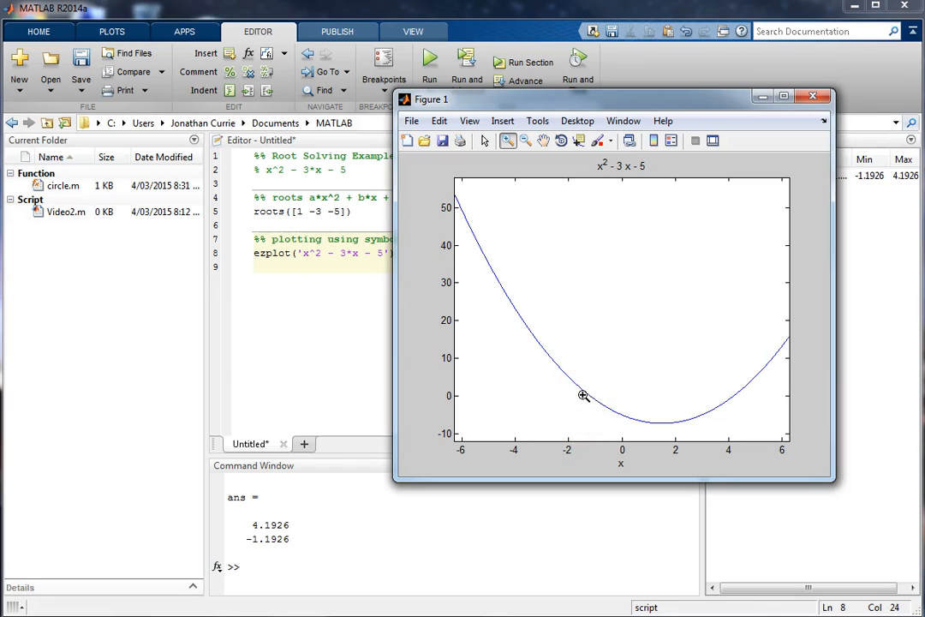
mouse_move(588, 396)
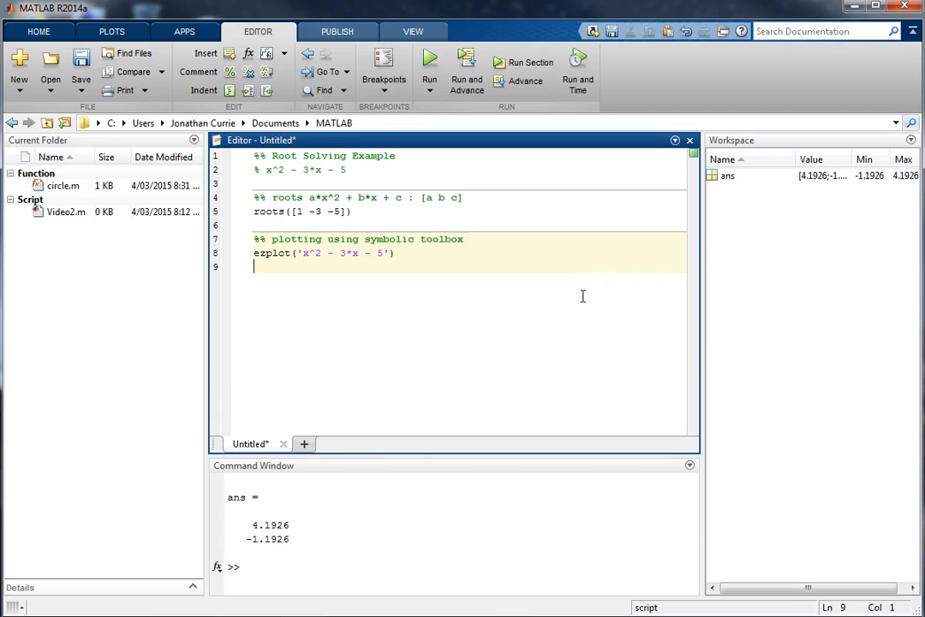
Add hold on and plot(r(1),0,'ro',r(2),0,'ko') marking both roots as red and black circles.
type("hold on;")
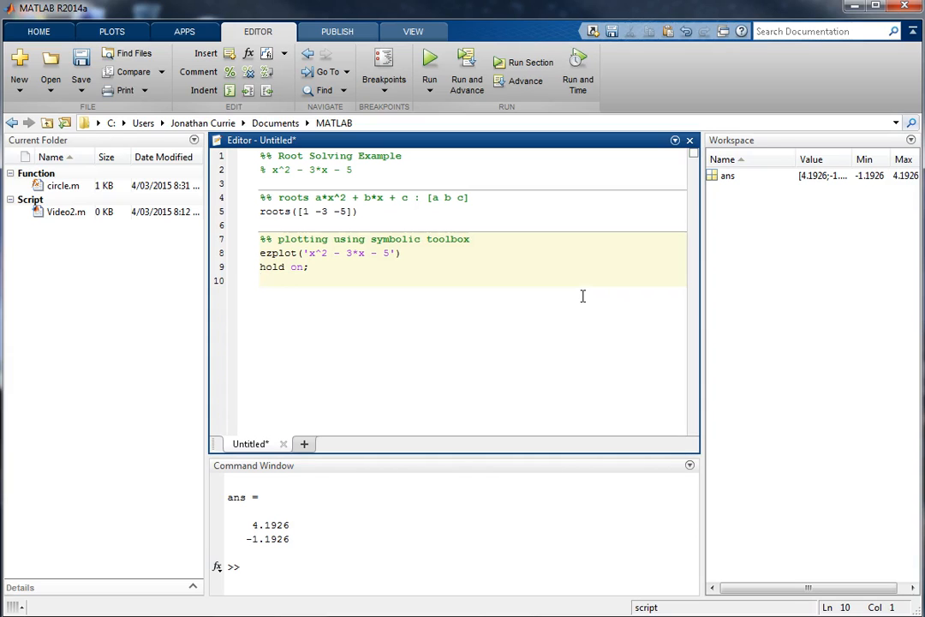
type("plot(")
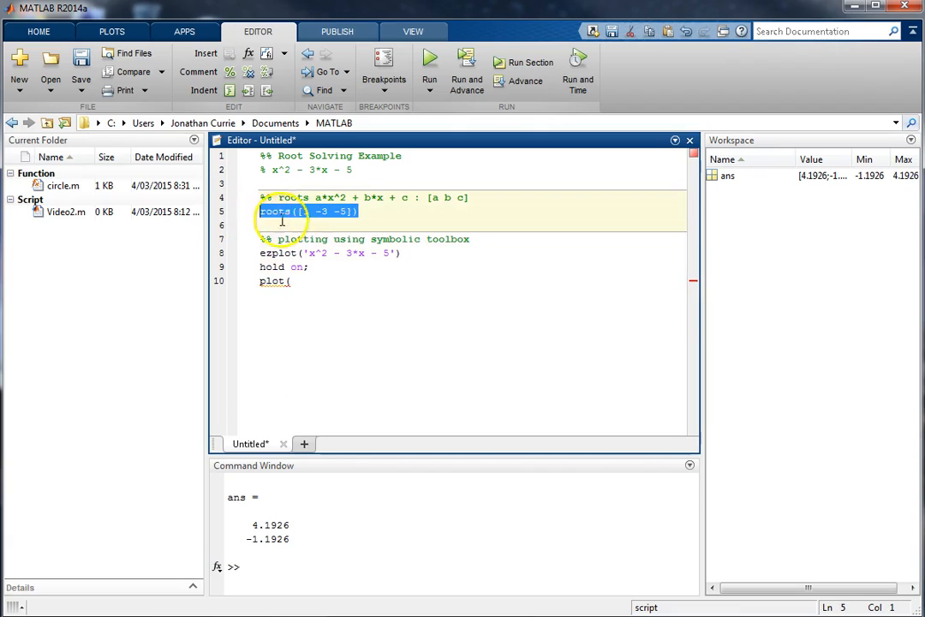
type("r =")
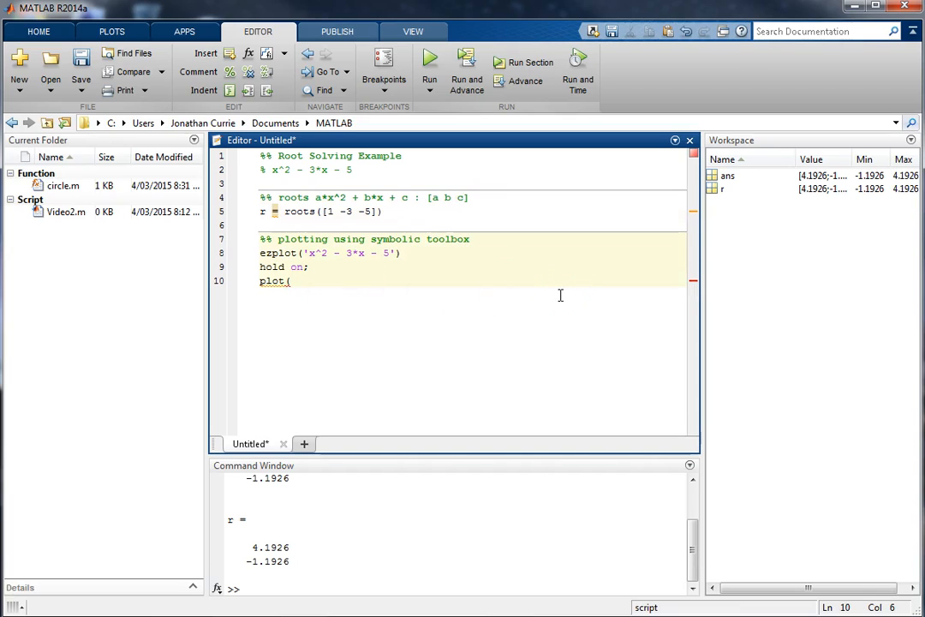
type("r")
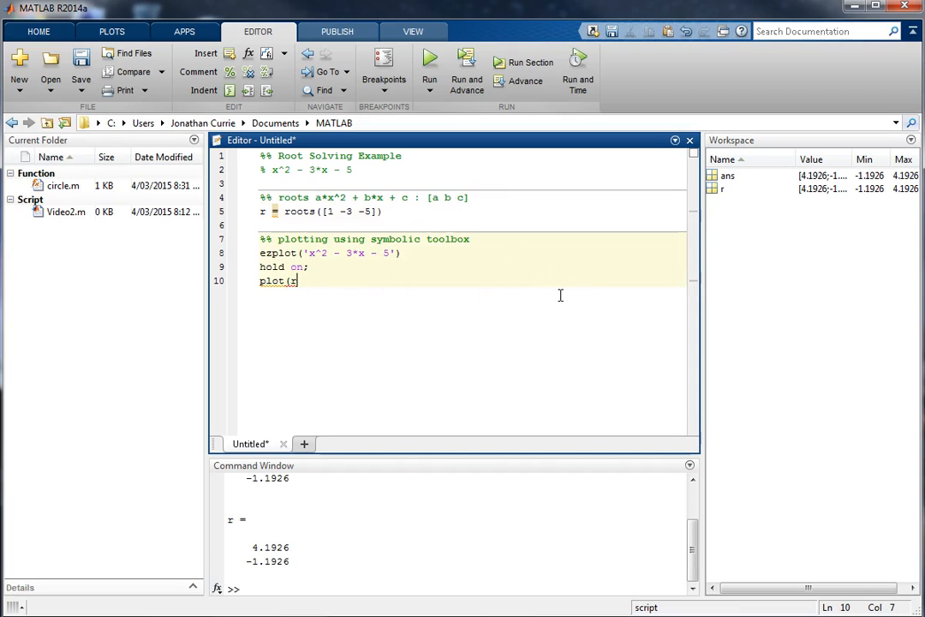
key("Backspace")
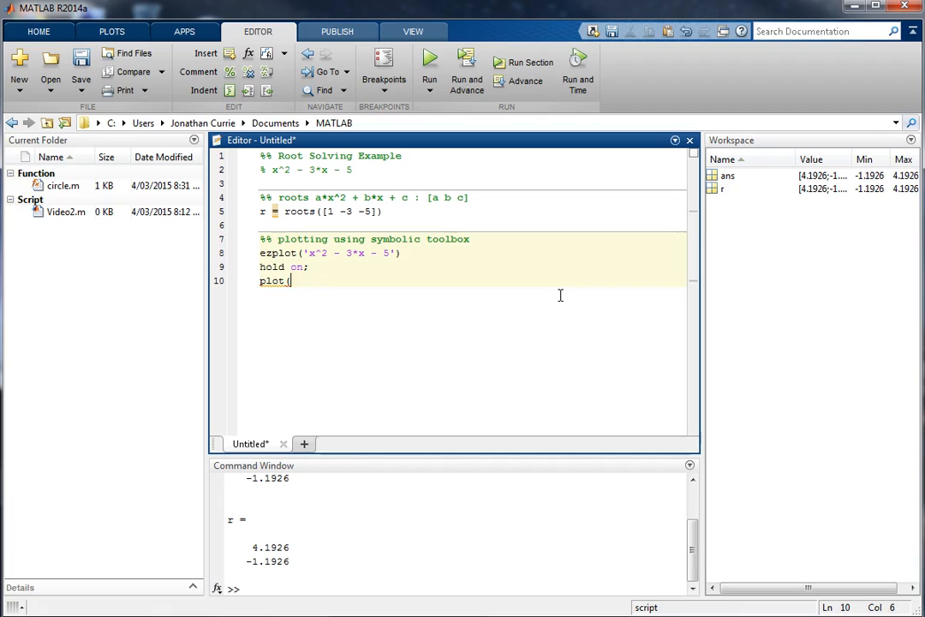
type("r(1),0,")
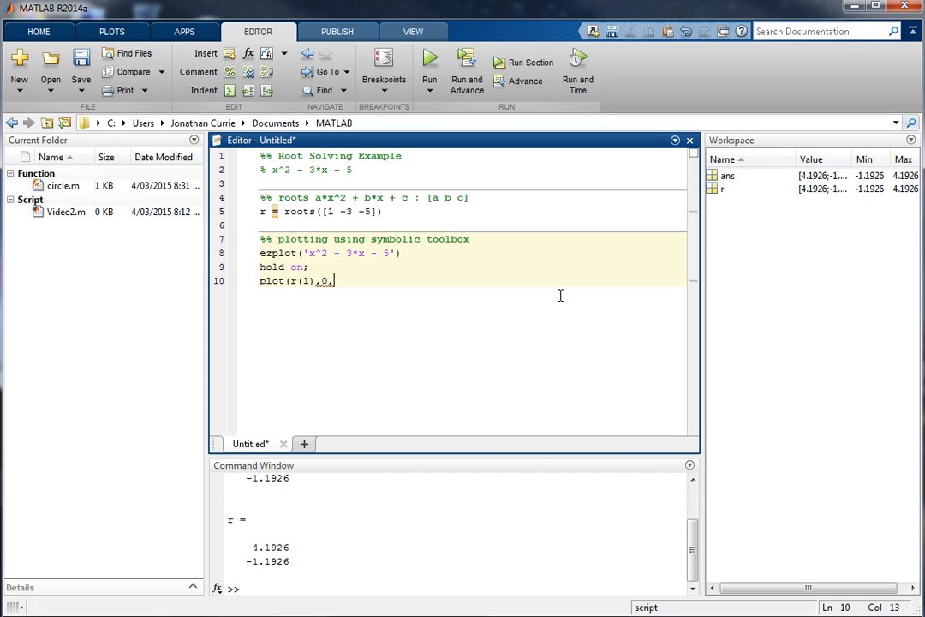
type("'ro")
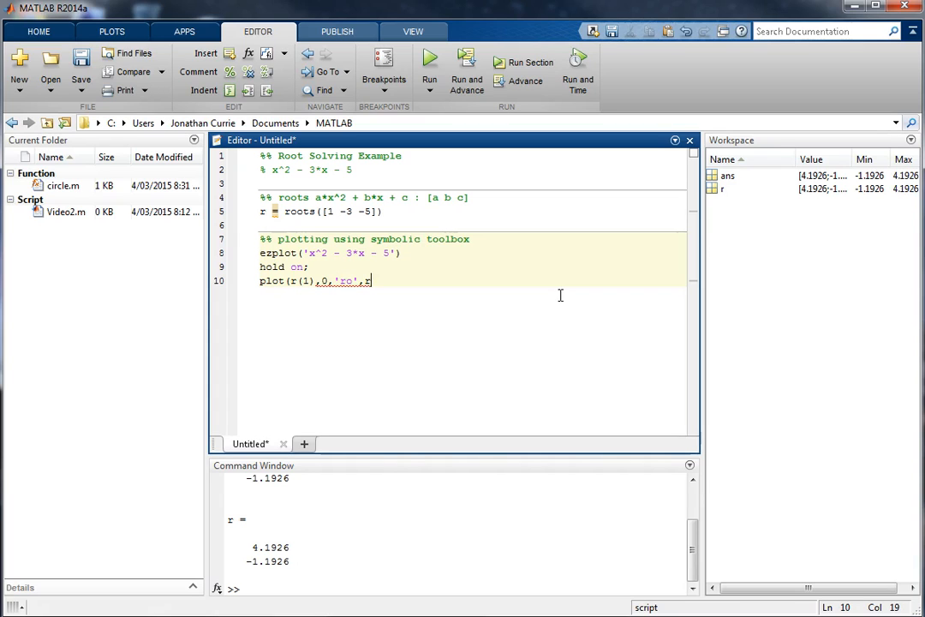
type(",r(2),0,'")
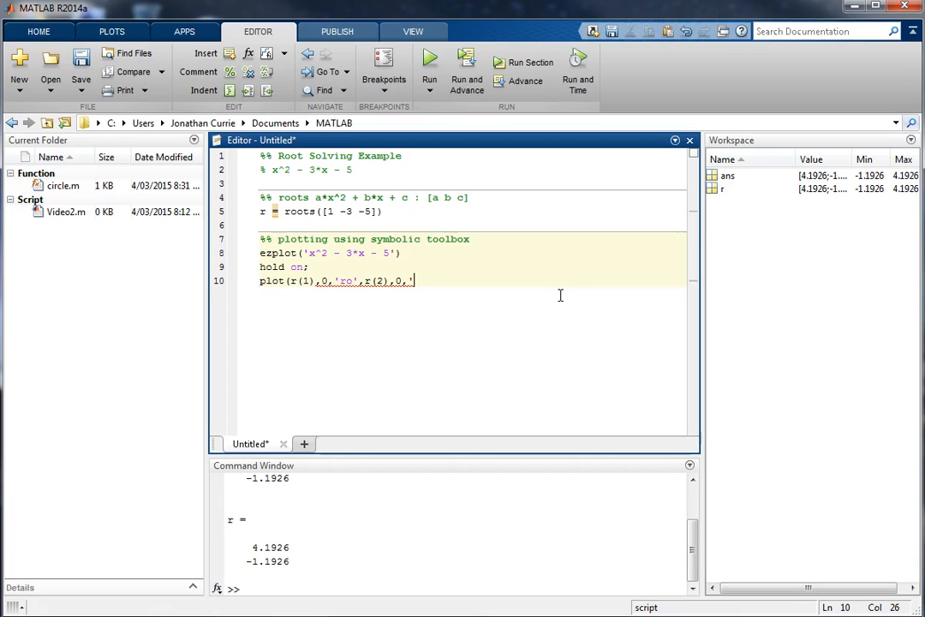
key("Backspace")
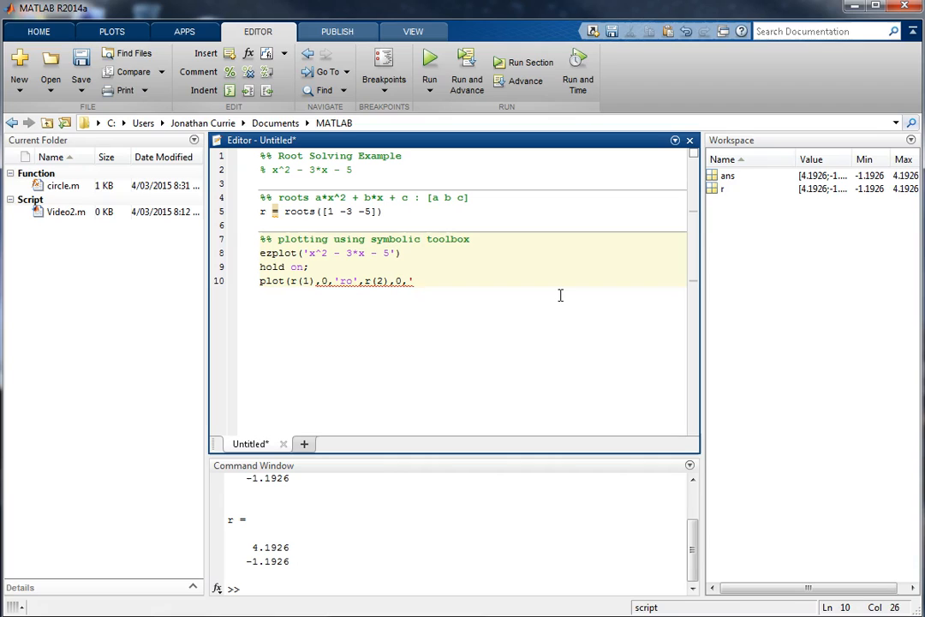
type("'ko');")
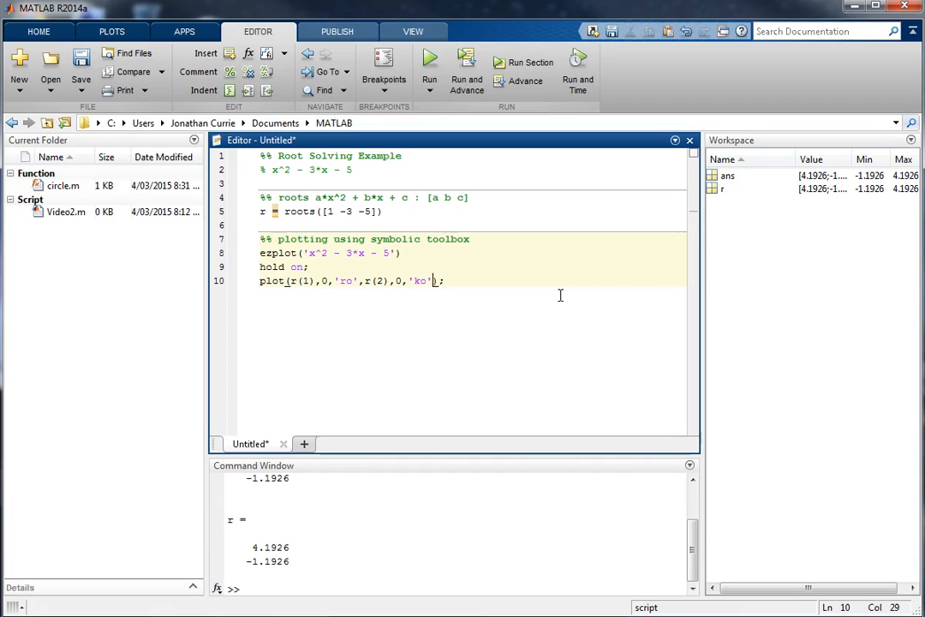
Extend the plot call with xlim,[0 0],'k:' for a dotted zero line and run the script.
type("xlim,")
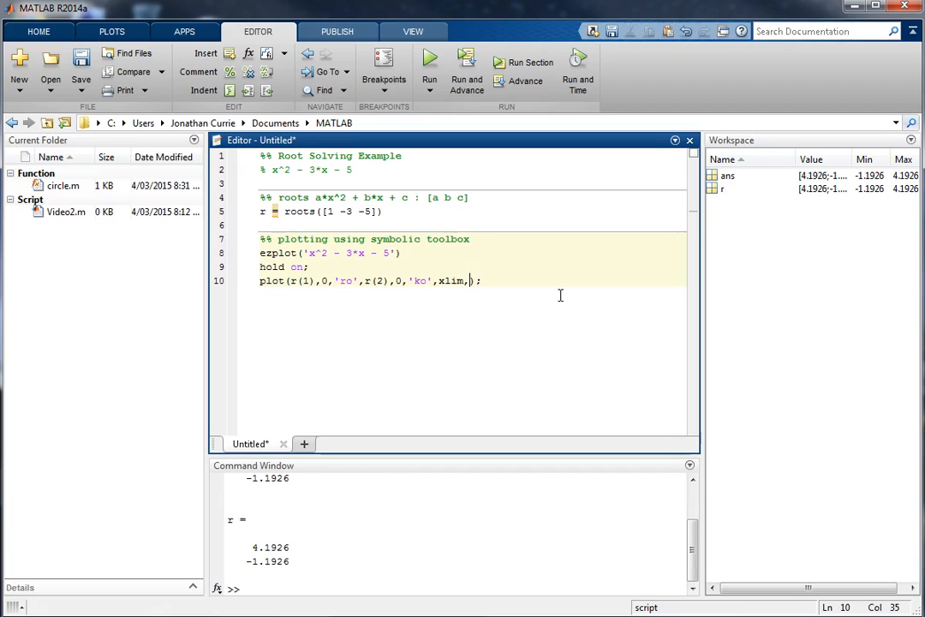
type("[0")
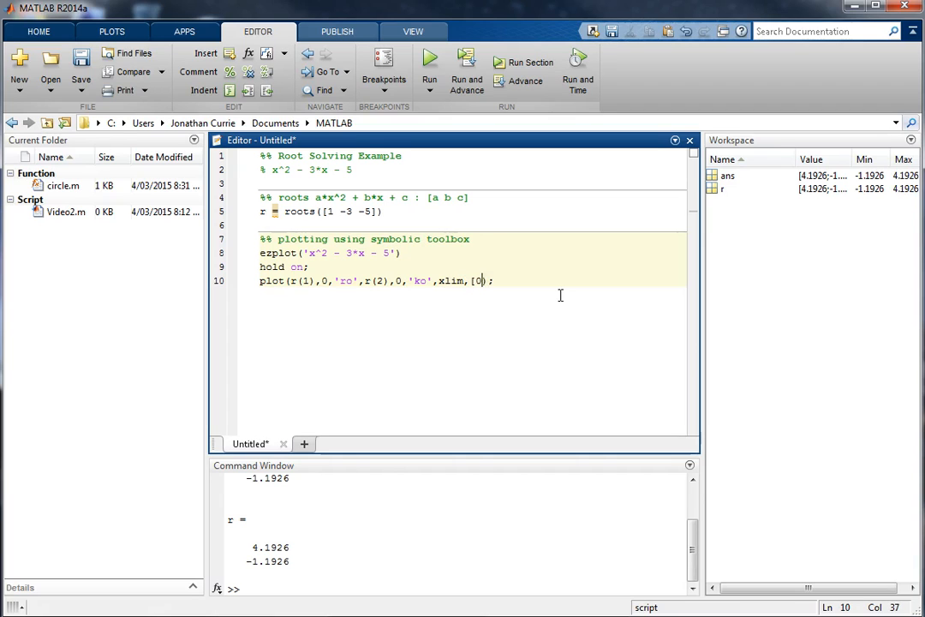
type("0],'")
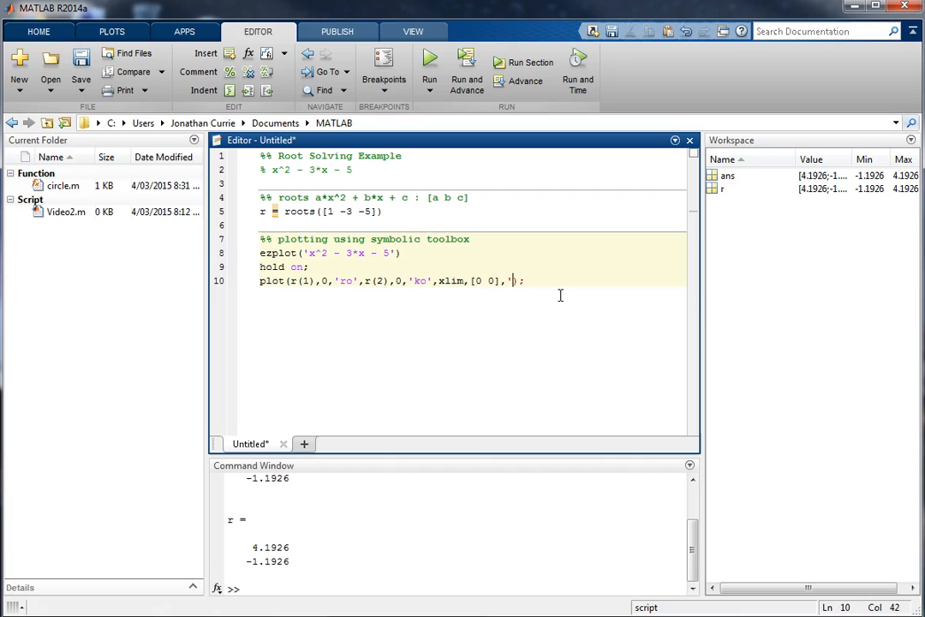
type("k:'")
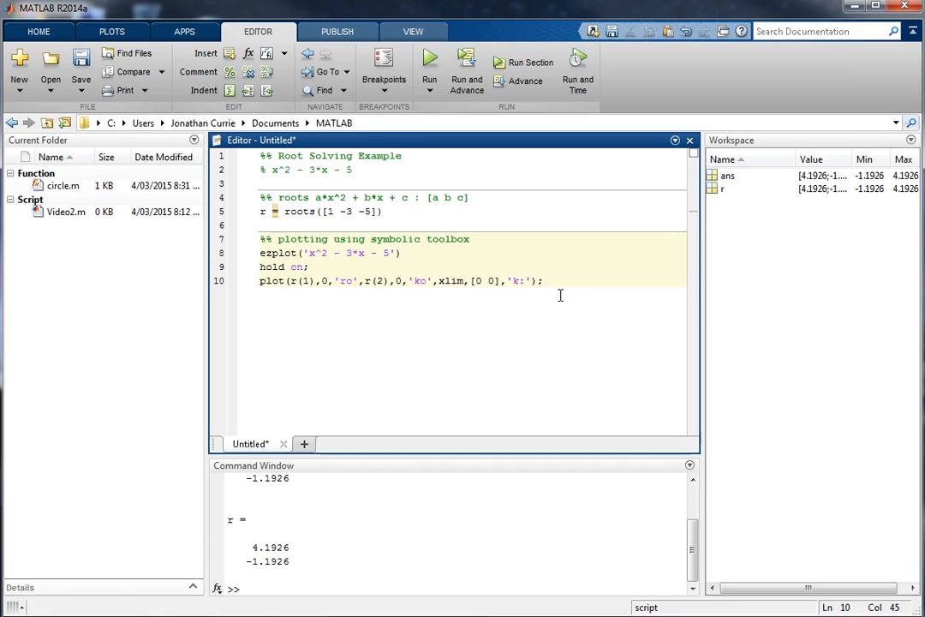
left_click(428, 65)
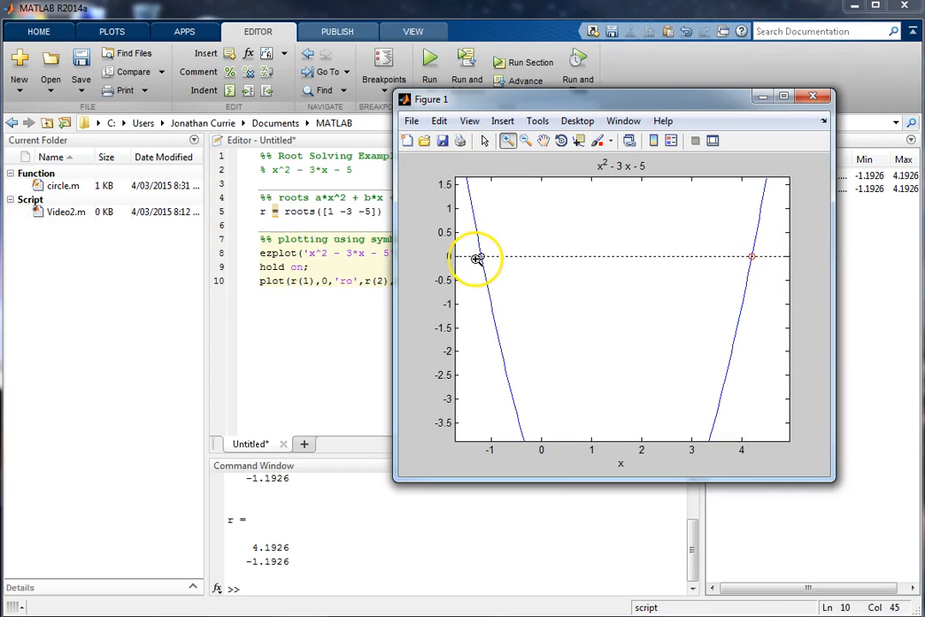
mouse_move(584, 271)
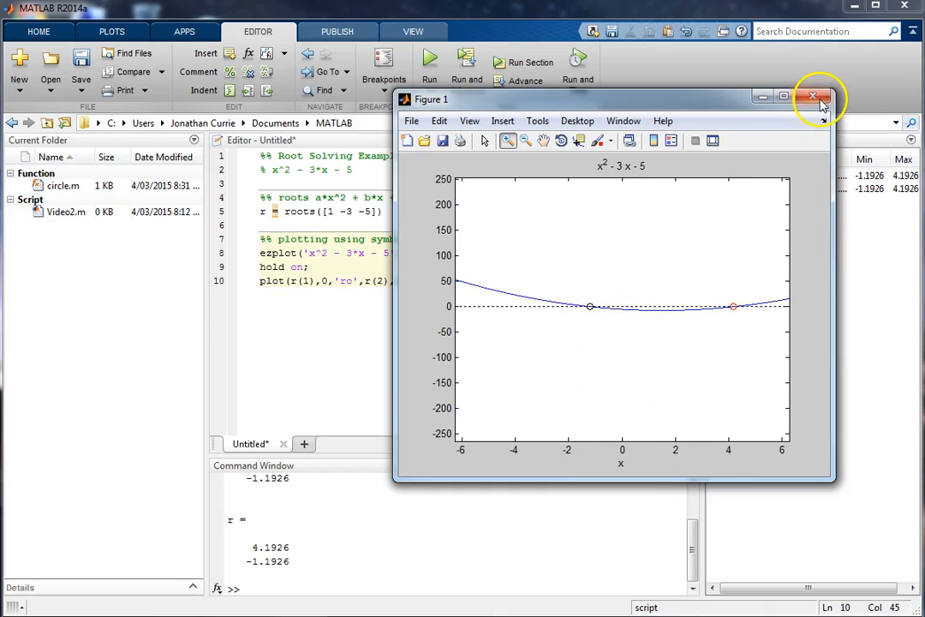
Close Figure 1 showing the parabola with both roots marked.
left_click(812, 96)
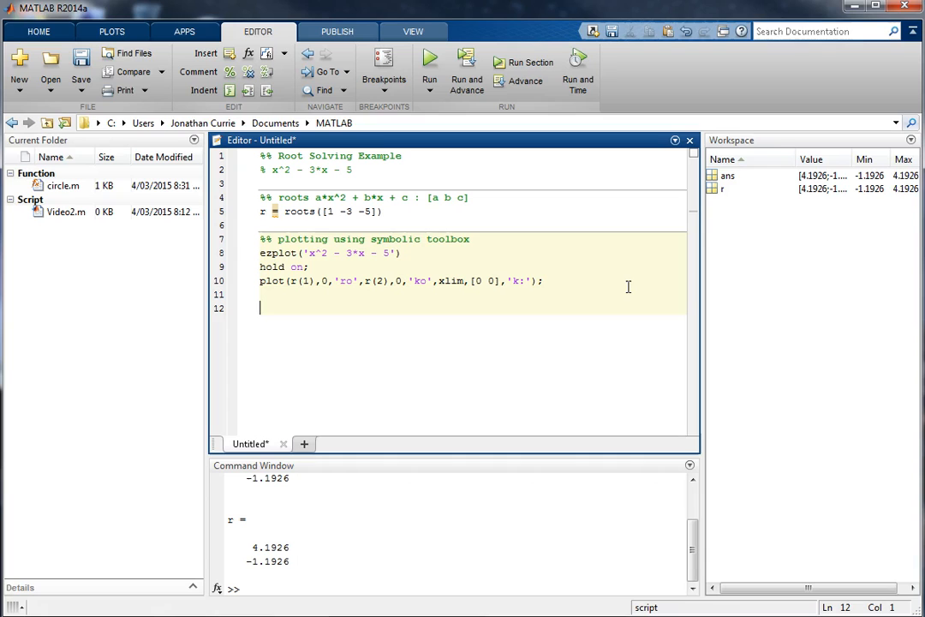
Add a '%% using fzero' section header and bring up the fzero documentation with doc fzero.
type("%%")
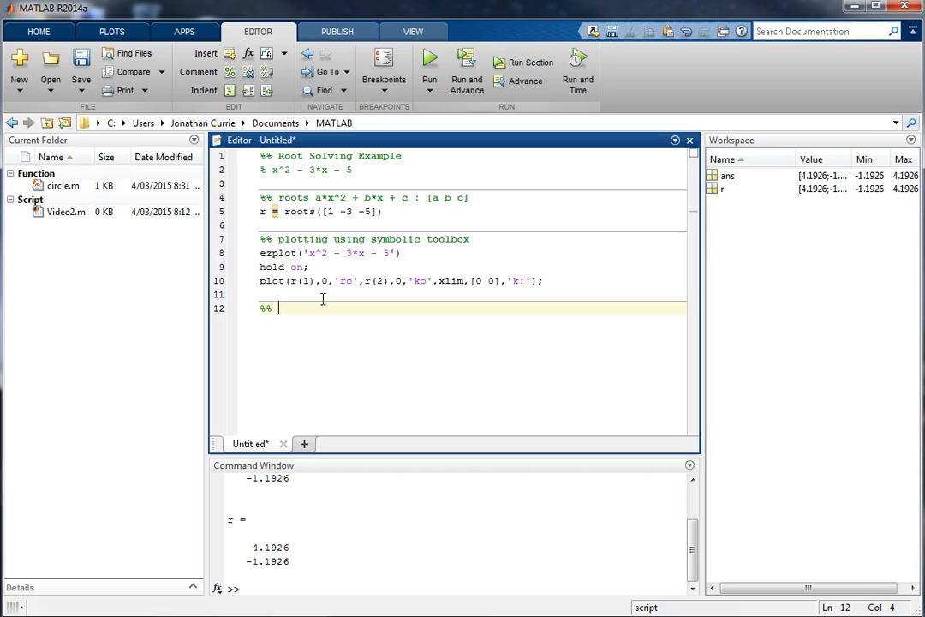
type("using f")
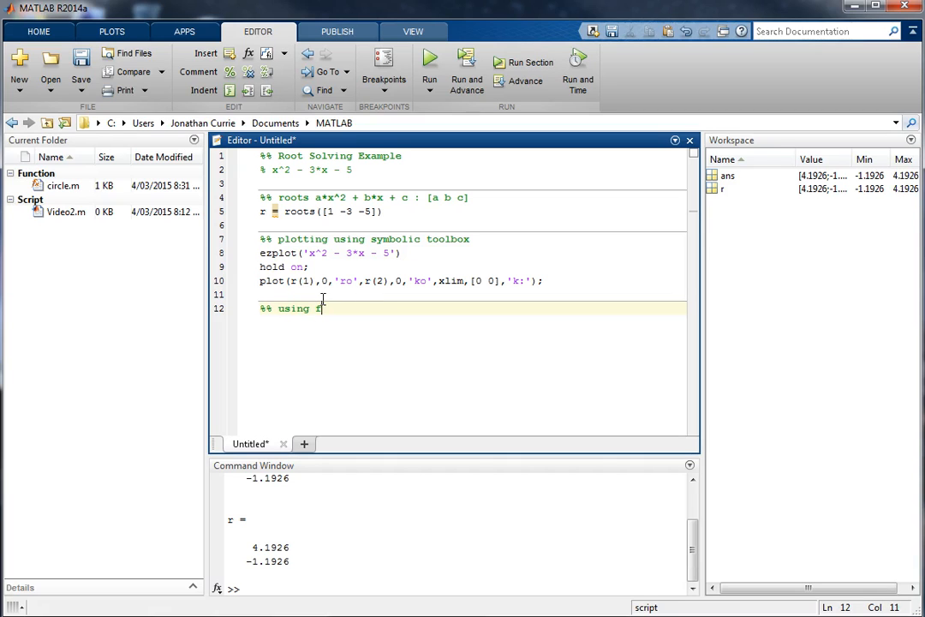
type("zero")
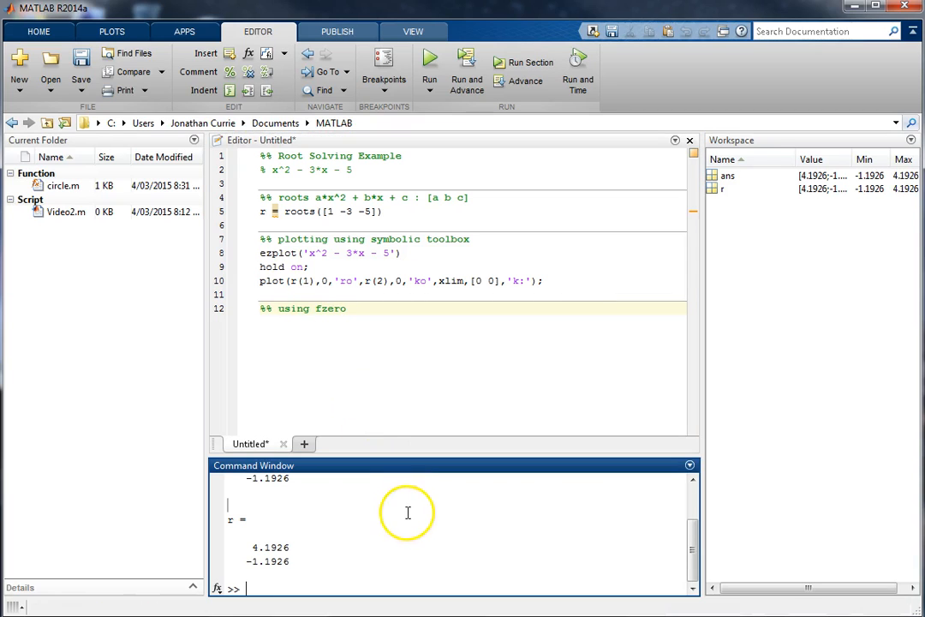
type("doc")
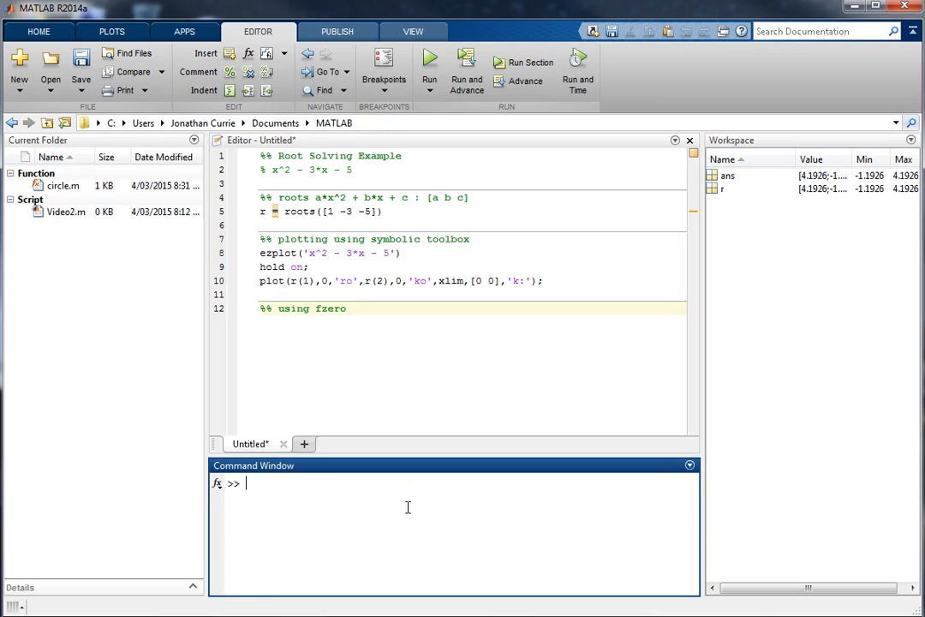
type("doc fzero")
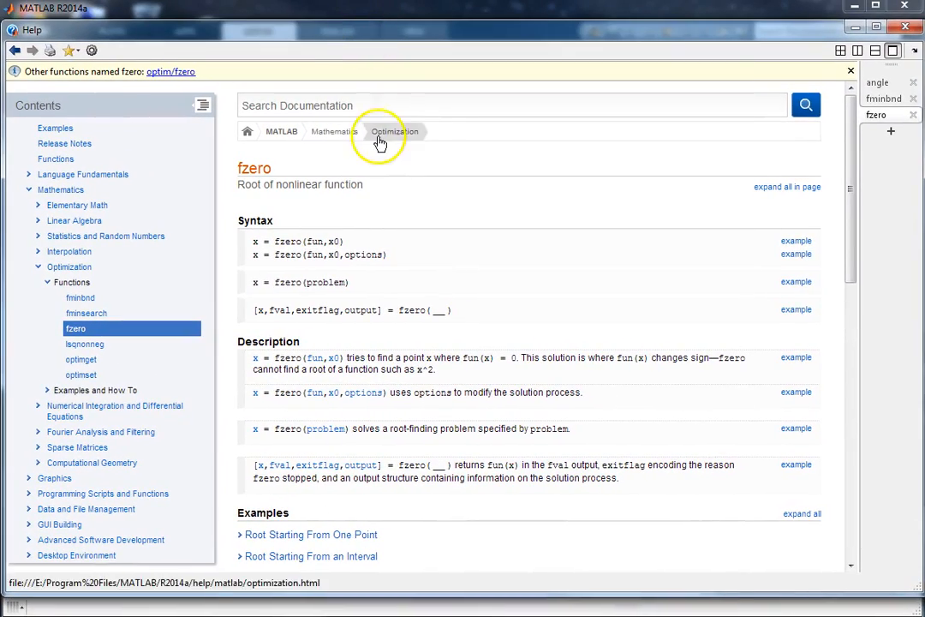
mouse_move(341, 505)
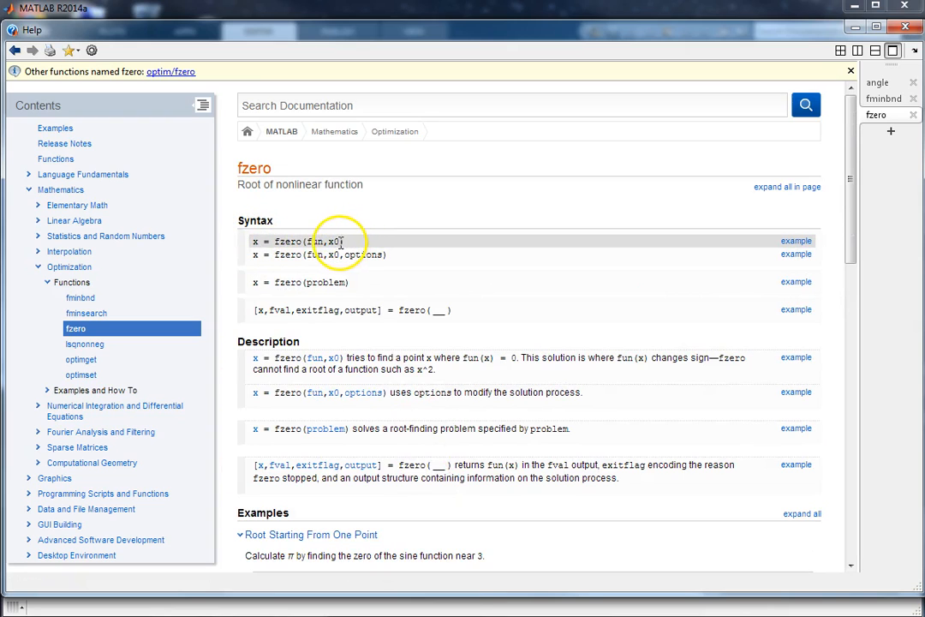
double_click(288, 239)
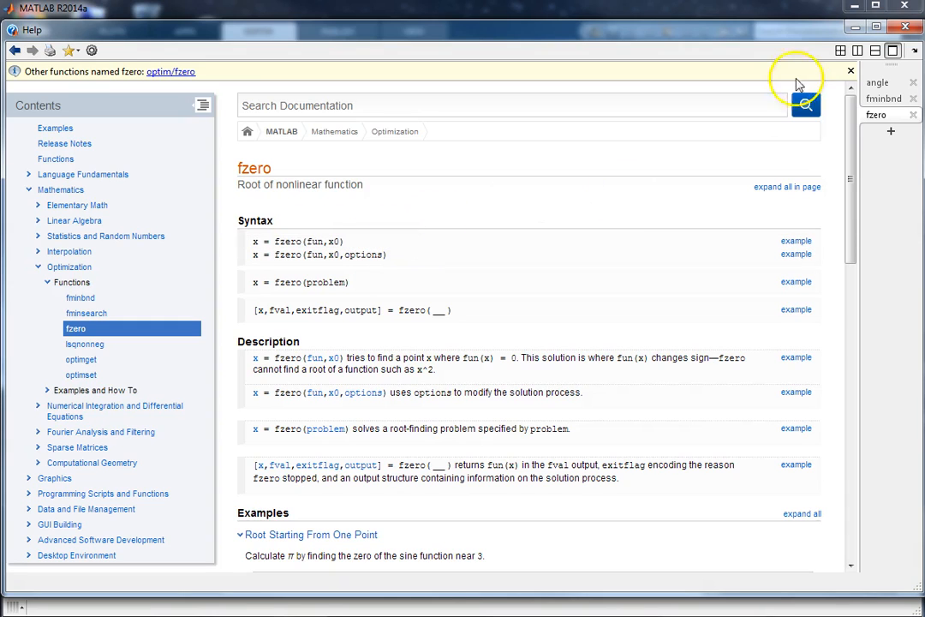
mouse_move(855, 27)
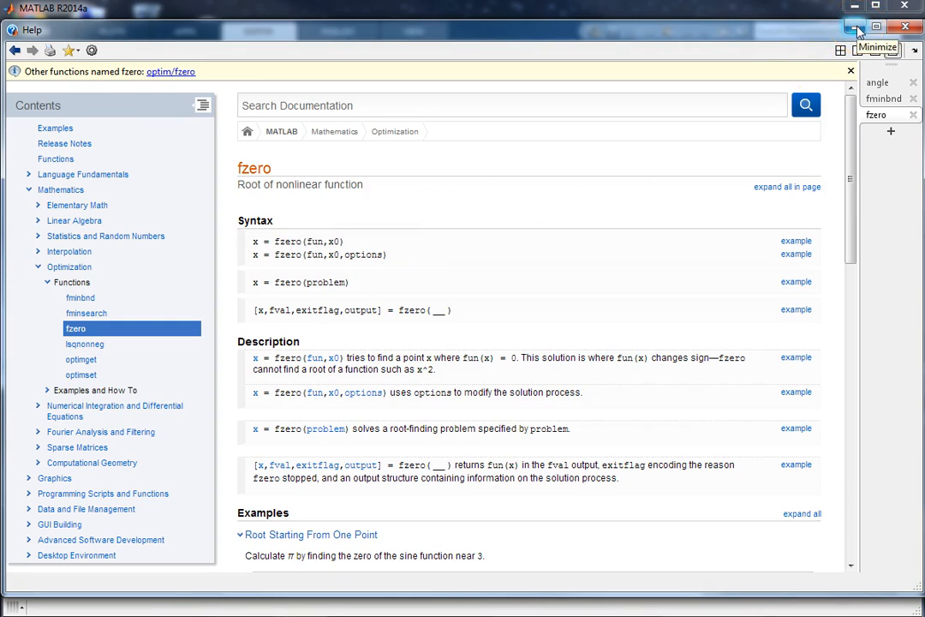
left_click(853, 26)
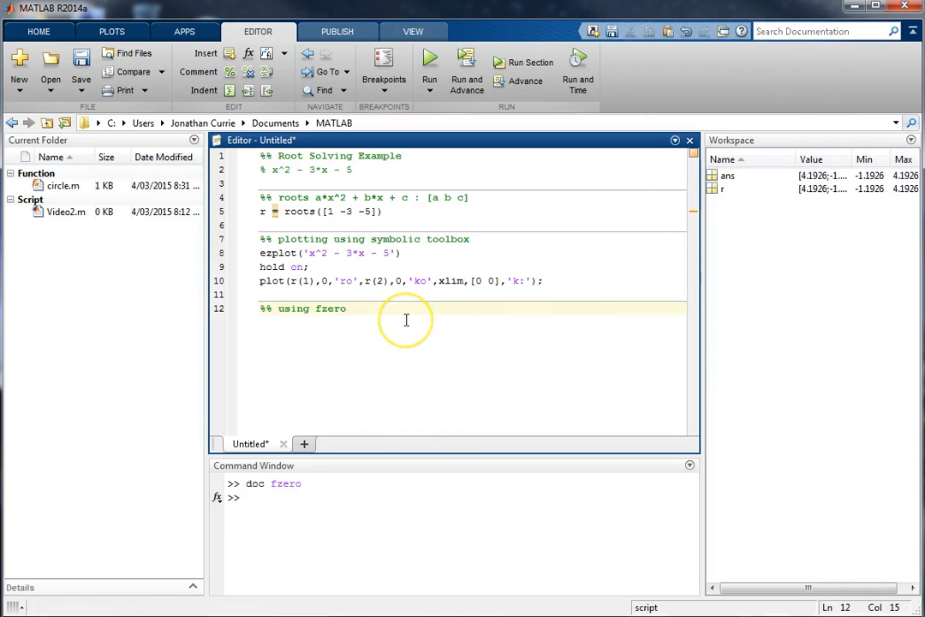
Under an '%anonymous function' comment, define fun = @(x) x.^2 - 3*x - 5; without stray y,z arguments.
key("enter")
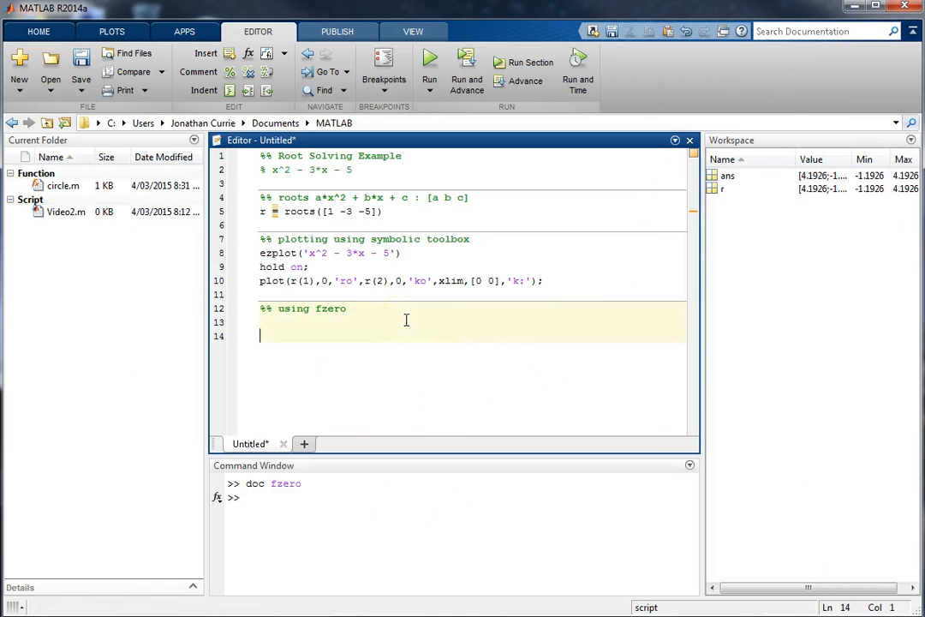
type("#usi")
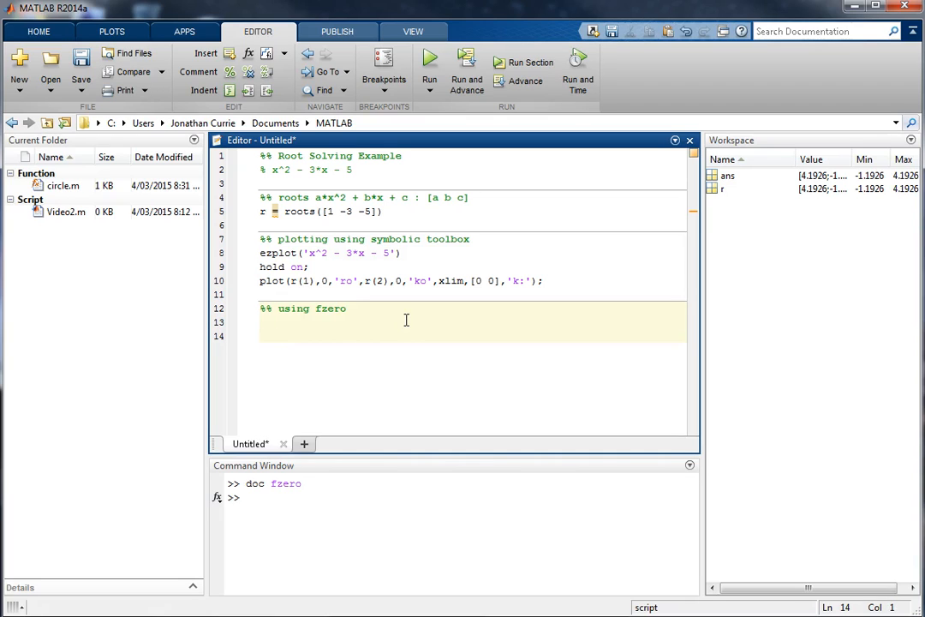
type("%anonymous function")
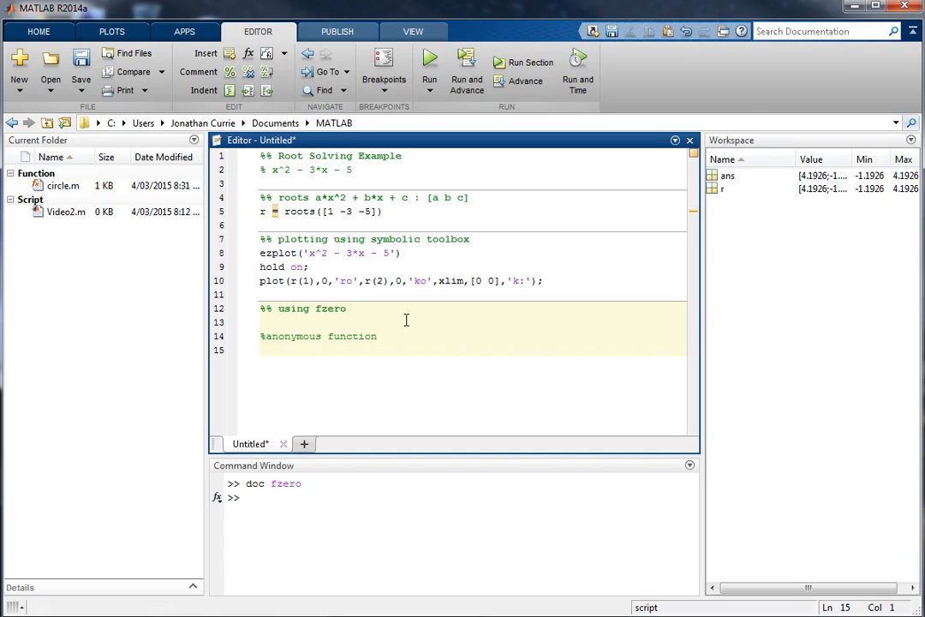
type("fu")
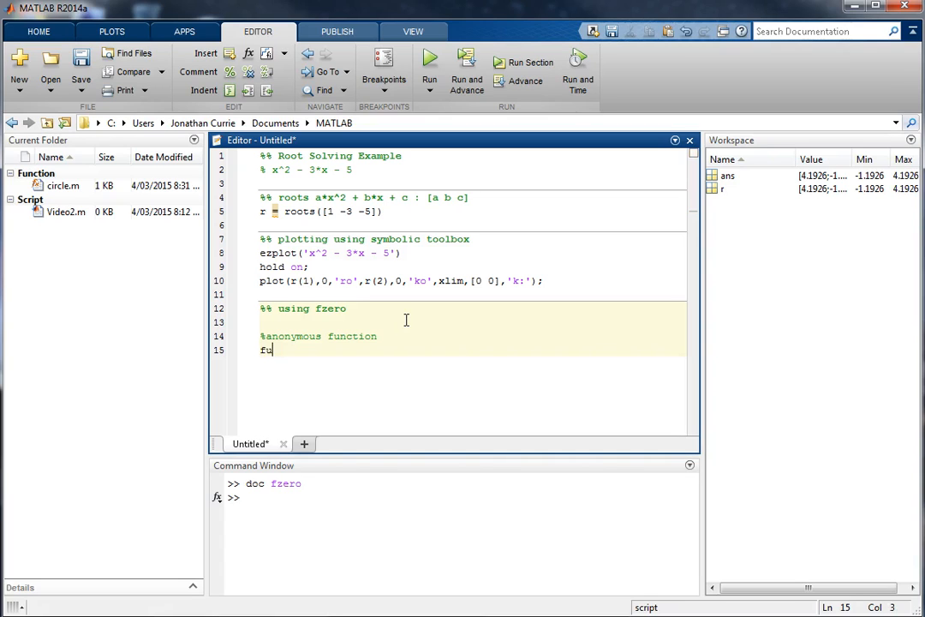
type("n =")
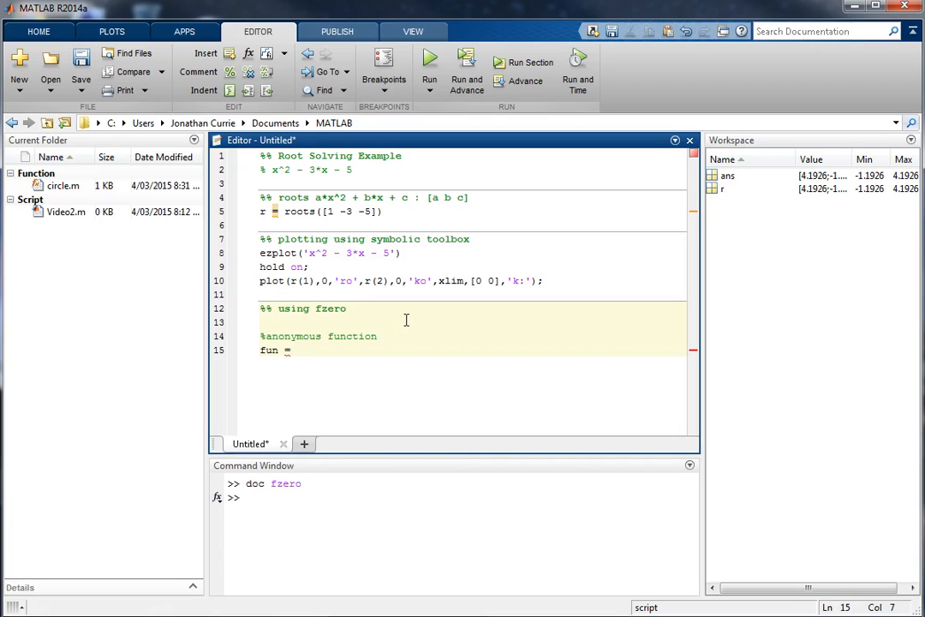
type("@(")
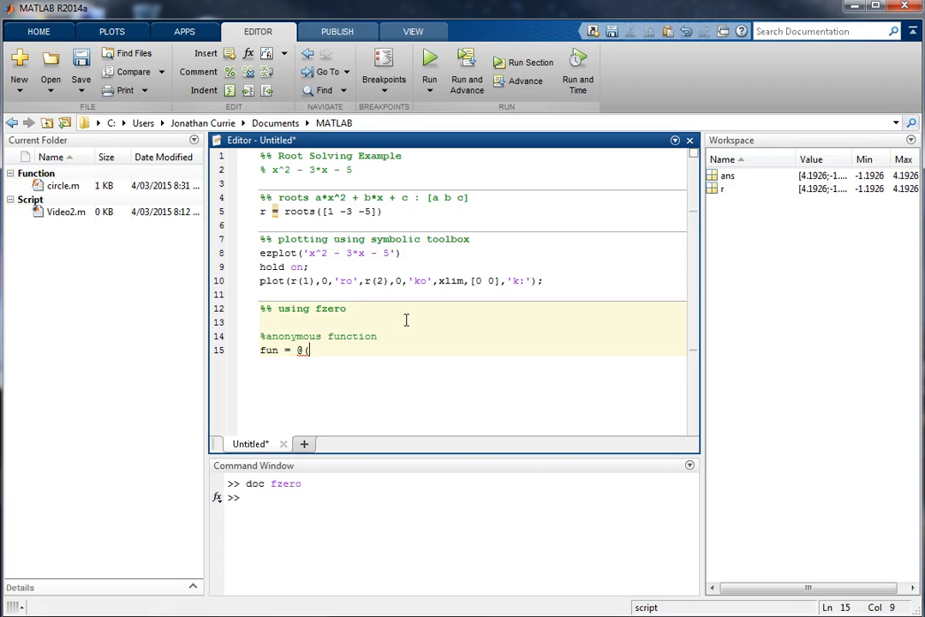
type("x)")
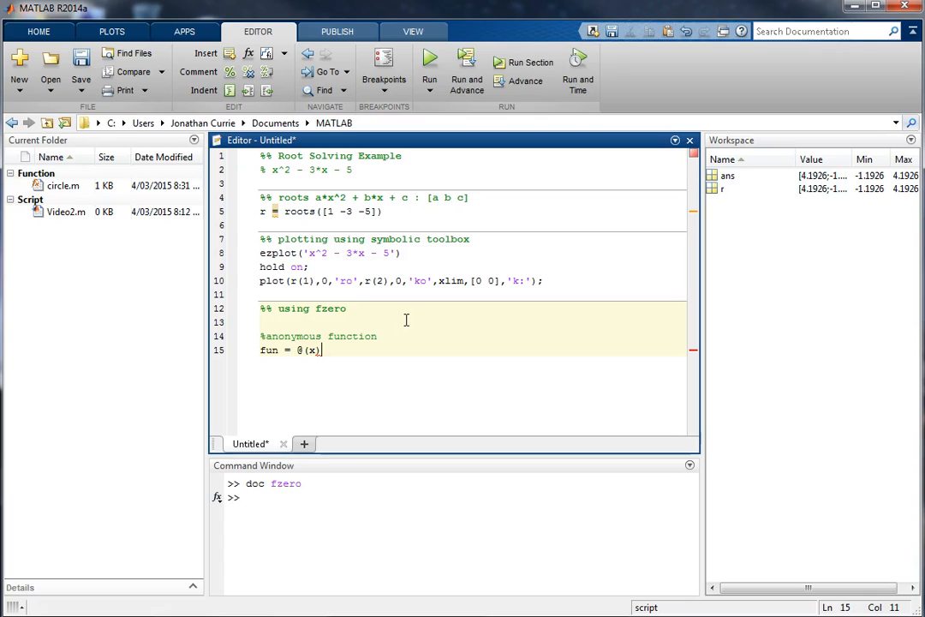
type(",y,z")
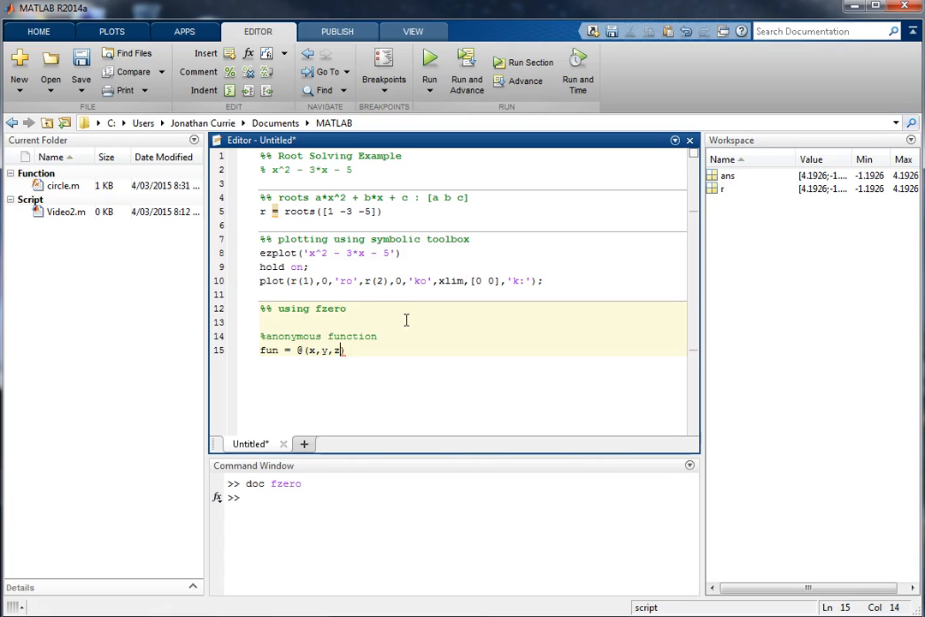
key("BackSpace")
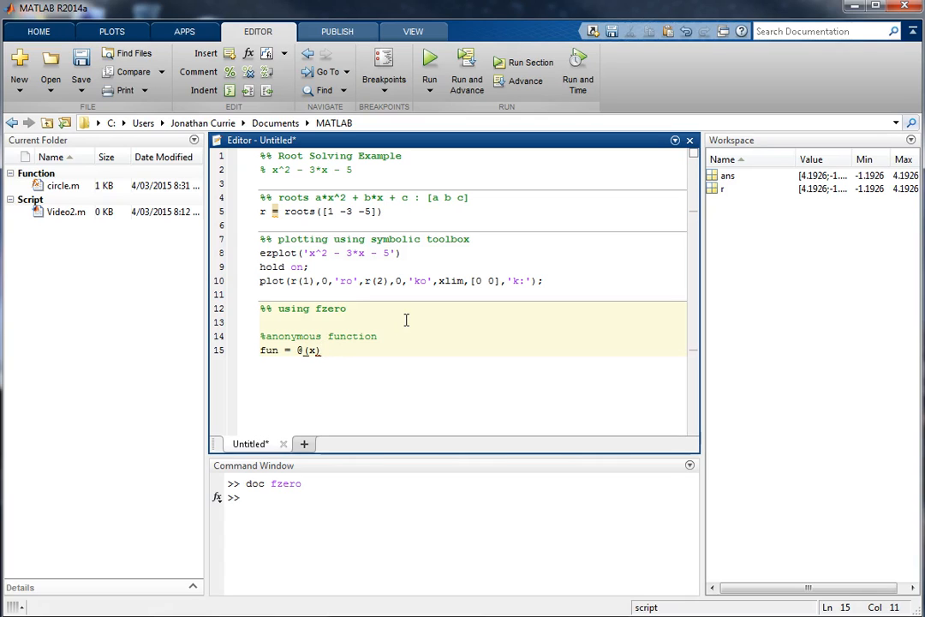
type("x.^2")
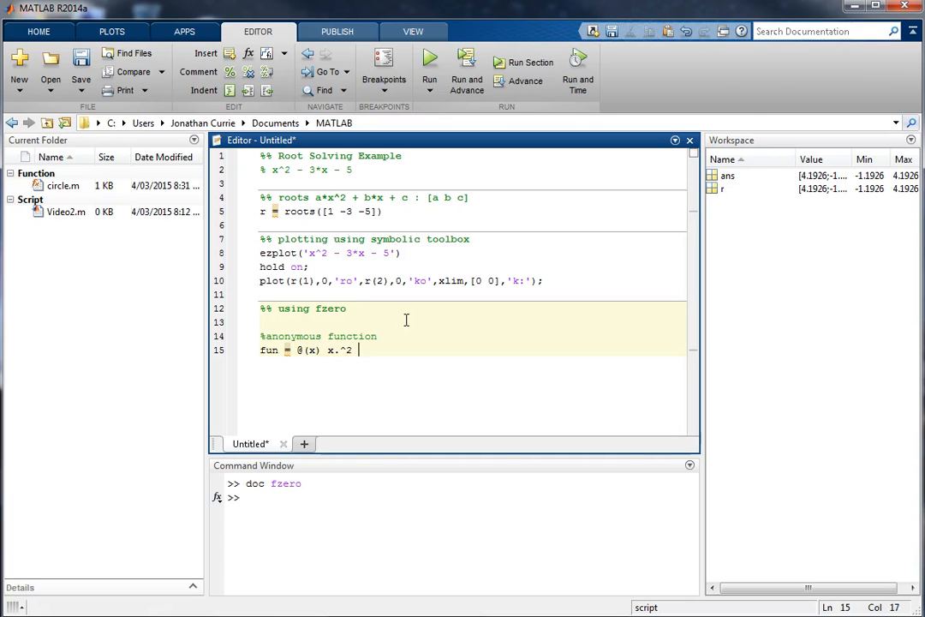
type("- 3*x - 5")
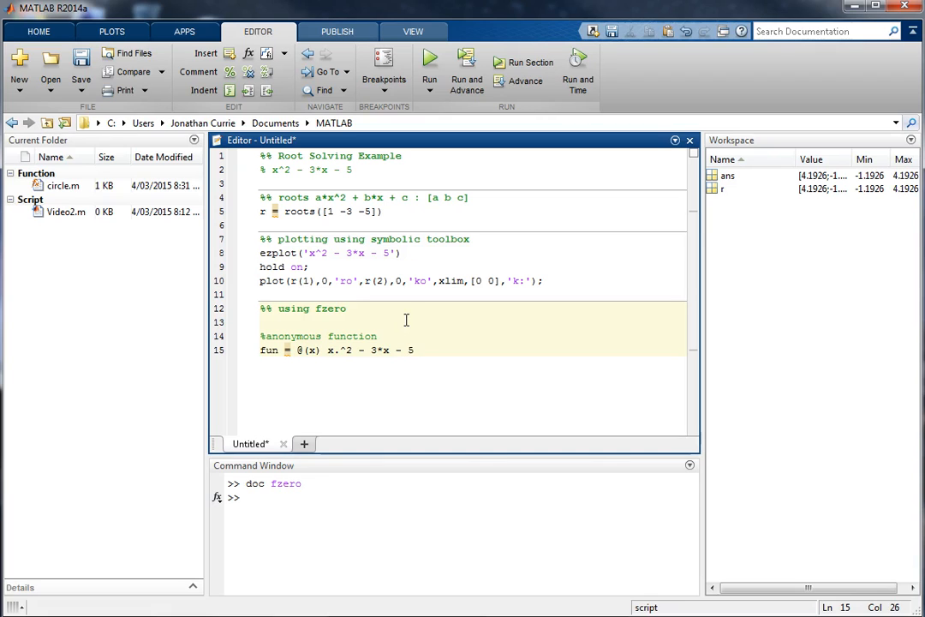
type(";")
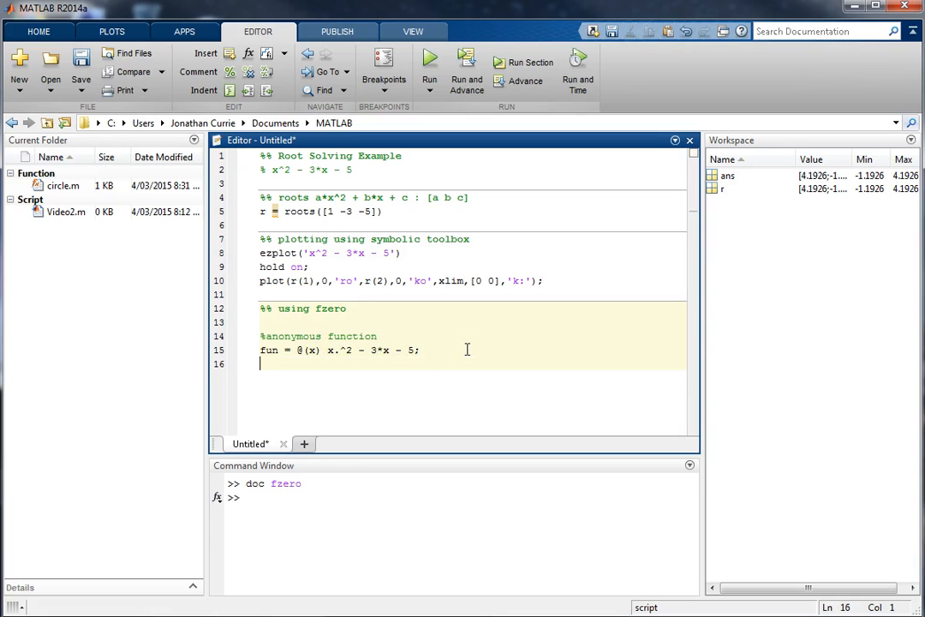
Write x1 = fzero(fun,-2) and evaluate it, giving the root -1.1926.
type("x = fzer")
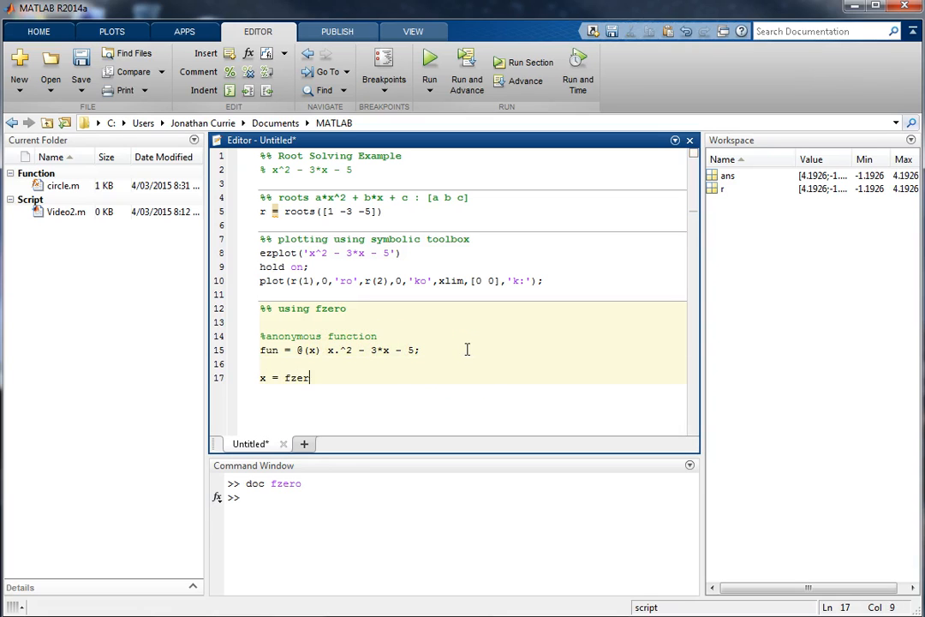
type("o(fun,")
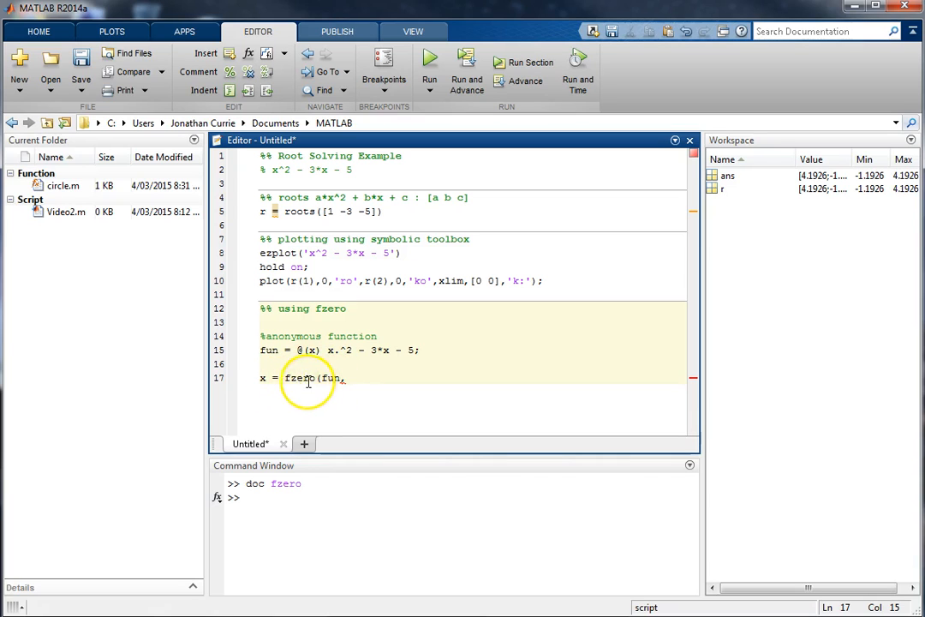
double_click(298, 379)
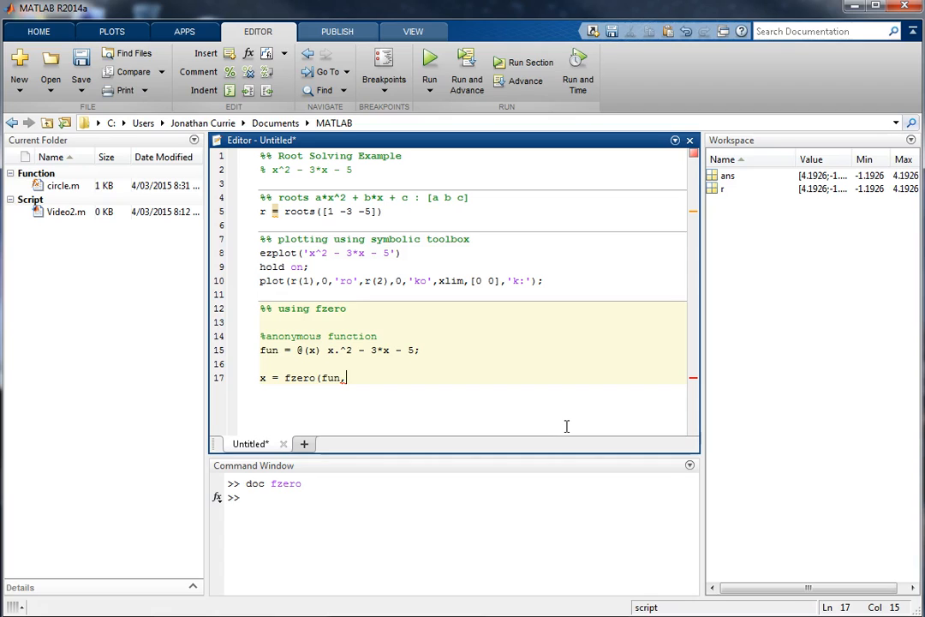
type("-2)")
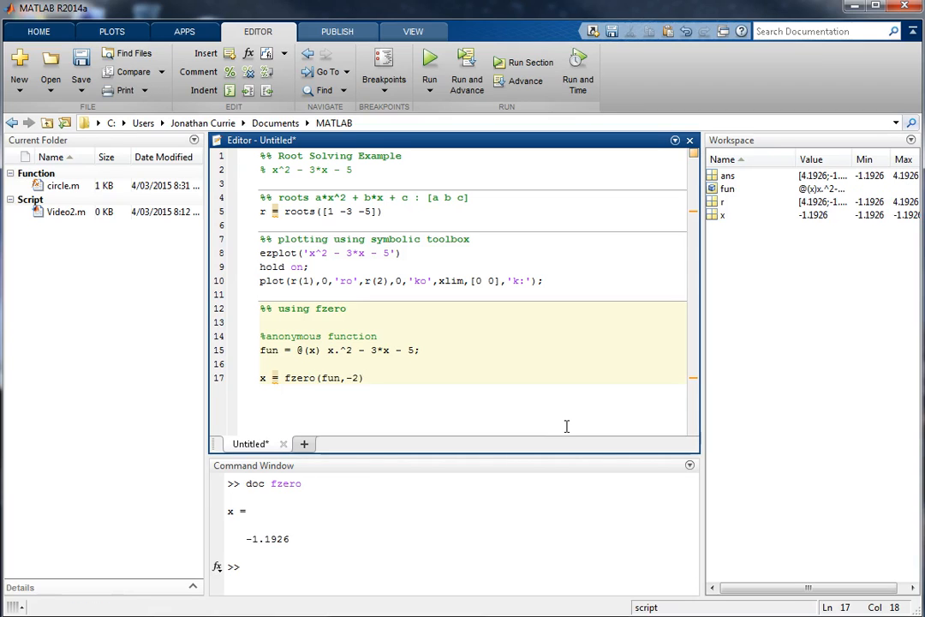
type("1")
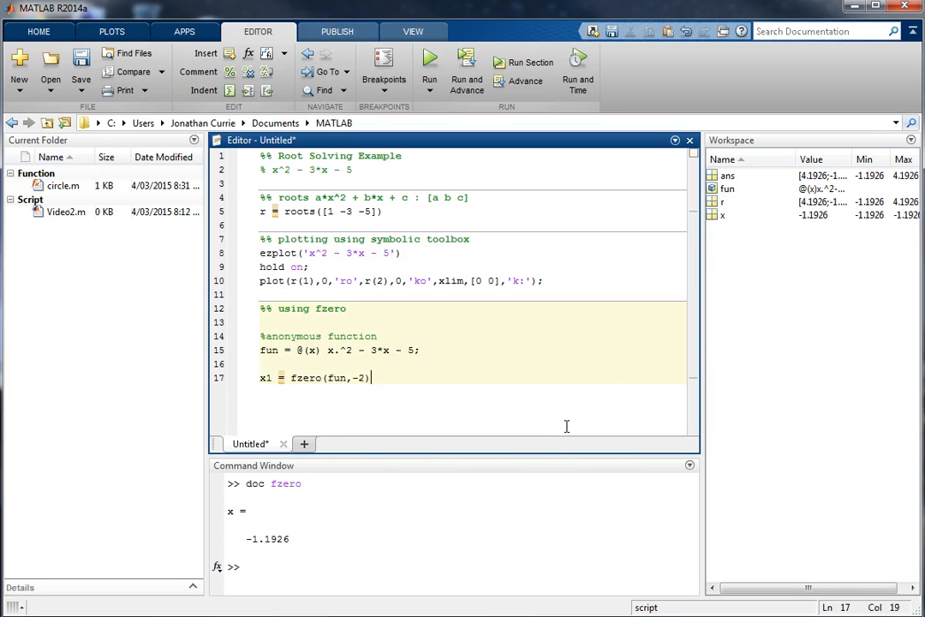
Write x2 = fzero(fun,4) and evaluate it, giving the root 4.1926.
type("x2 = fzer")
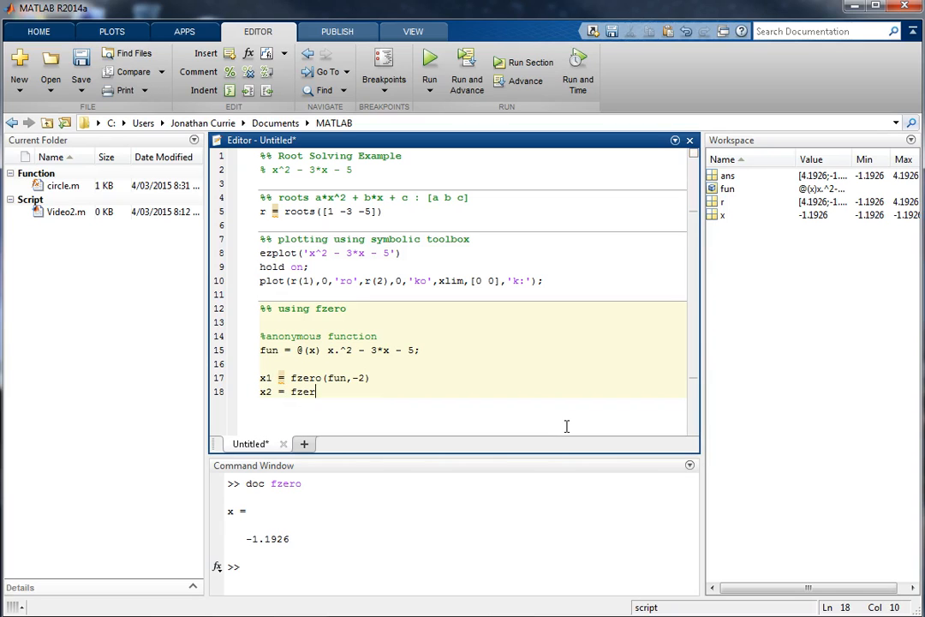
type("(fun,4)")
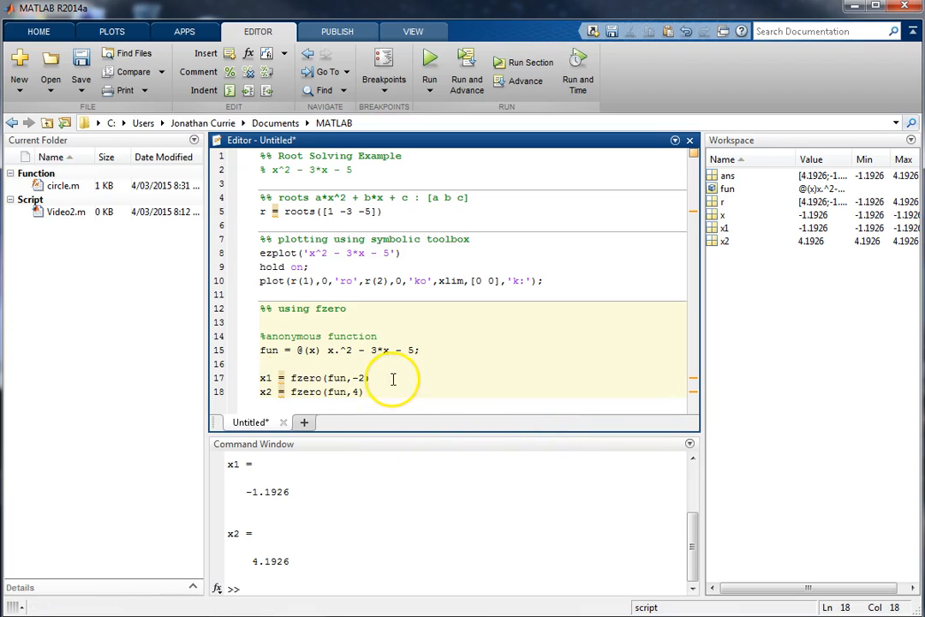
double_click(356, 379)
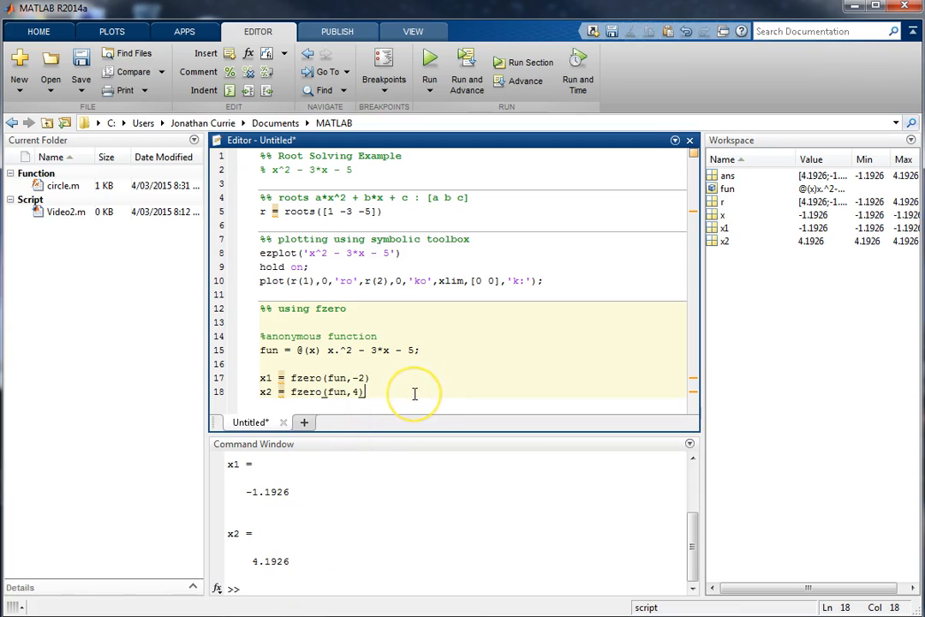
key("enter")
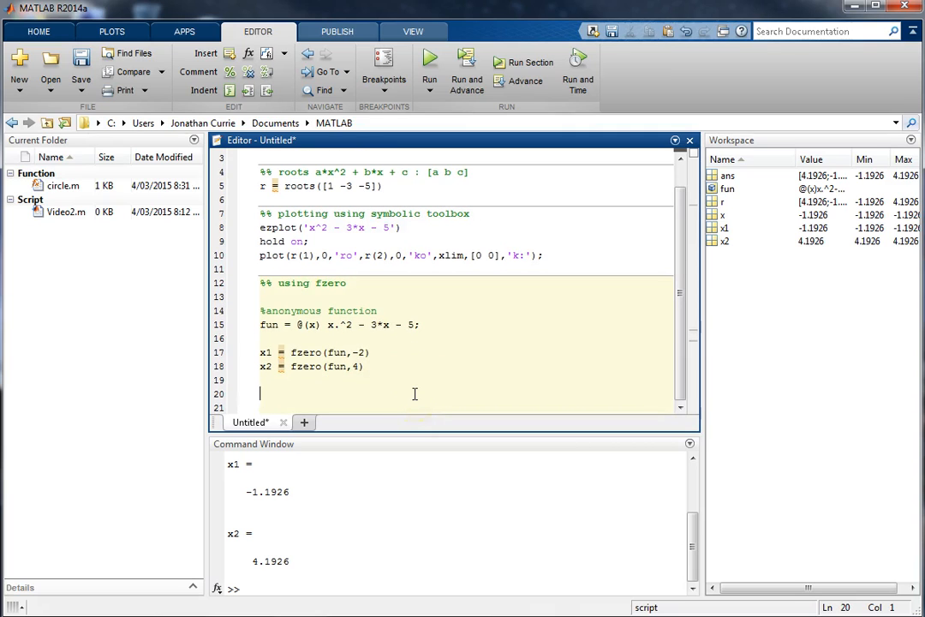
Reuse the earlier plot line as plot(x1,0,'r*',x2,0,'k*',xlim,[0 0],'k:') and run it.
triple_click(402, 253)
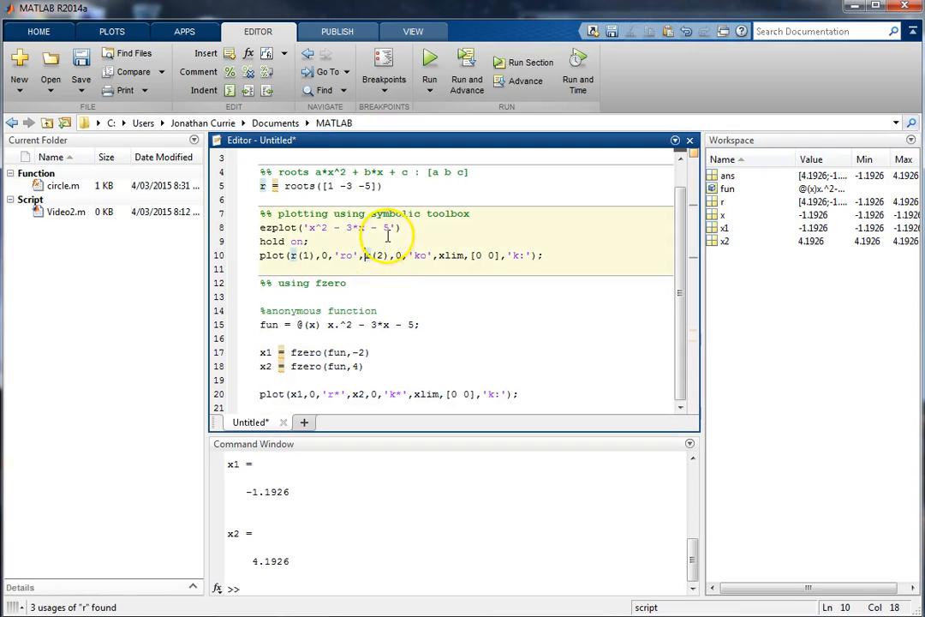
left_click(428, 62)
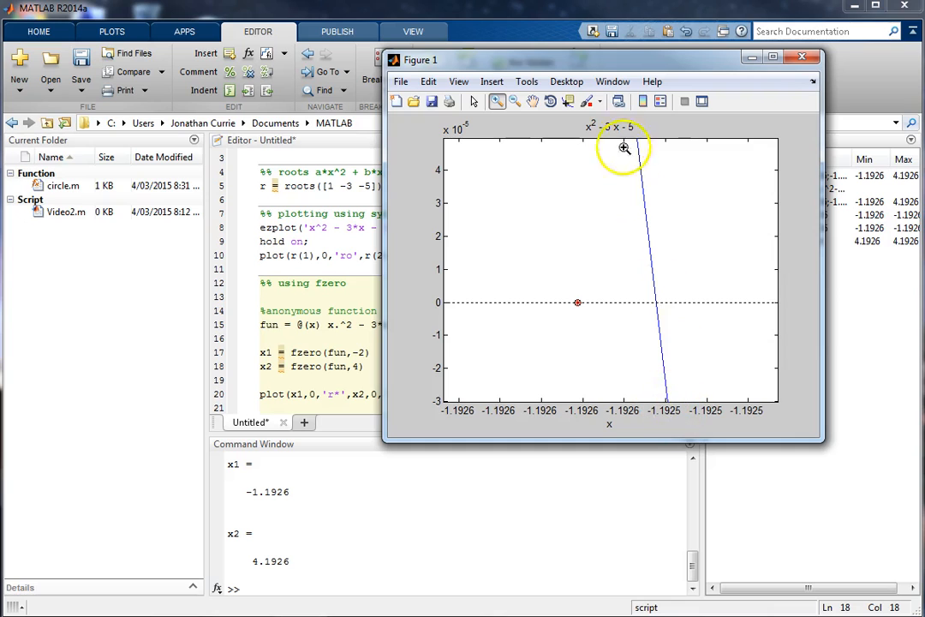
mouse_move(666, 439)
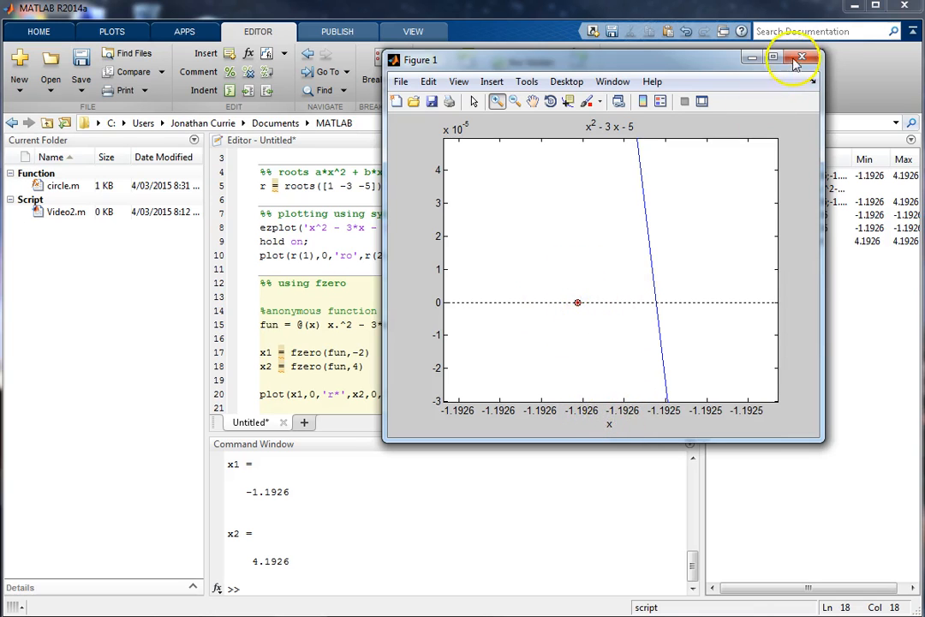
Close the figure, rerun the plotting section, then rerun the fzero section to star both roots on the curve.
left_click(802, 58)
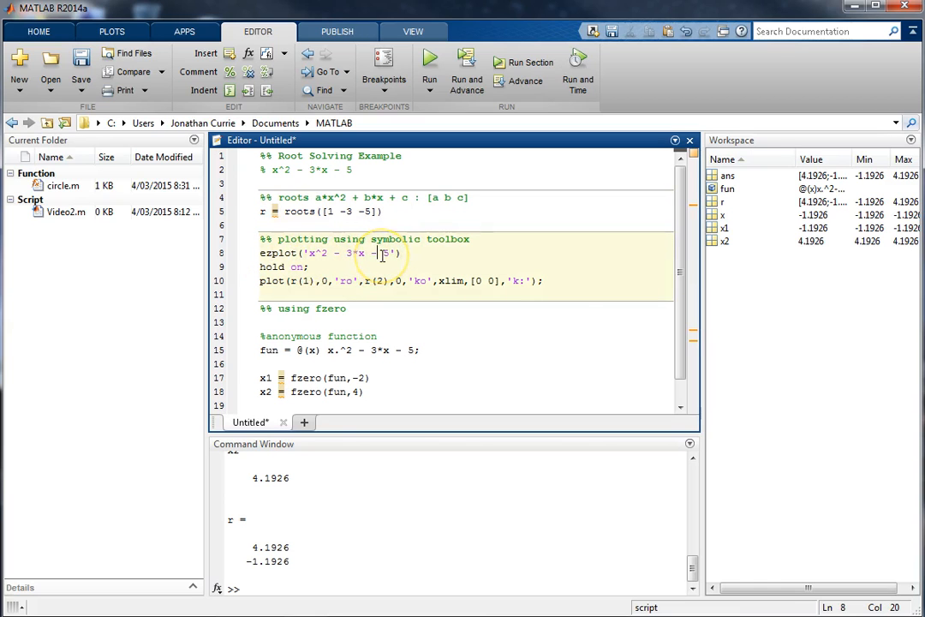
left_click(428, 65)
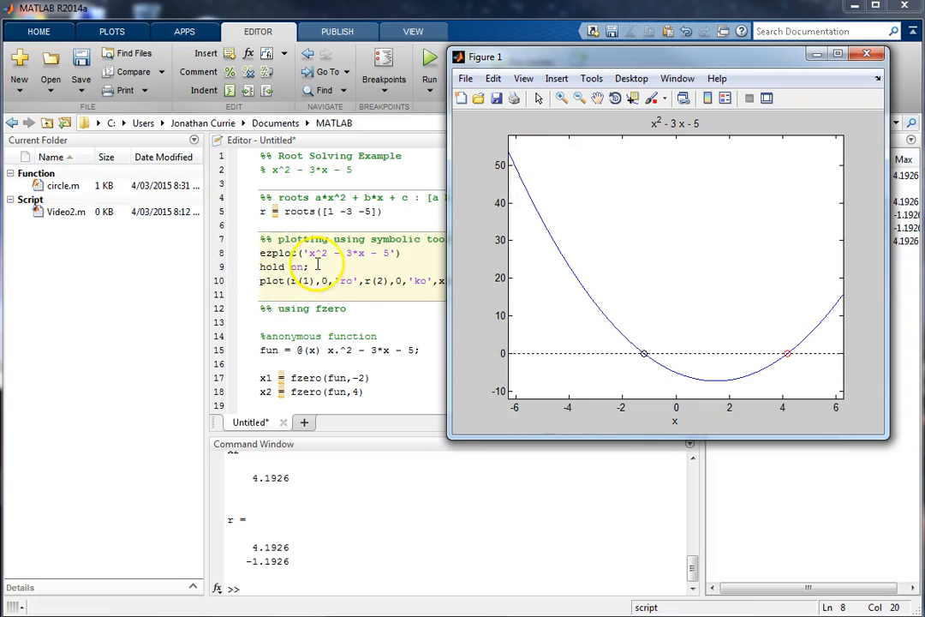
mouse_move(771, 278)
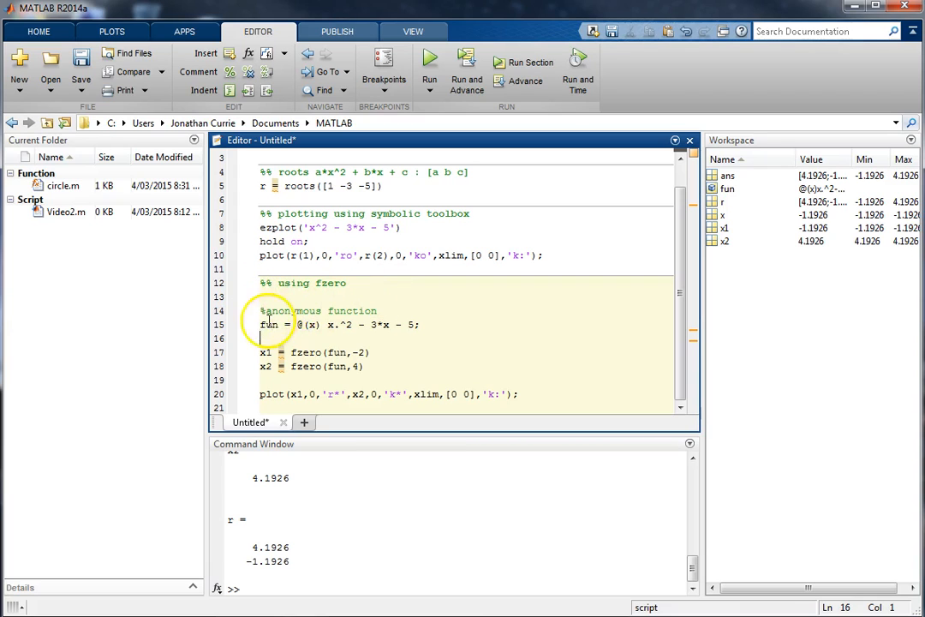
triple_click(339, 324)
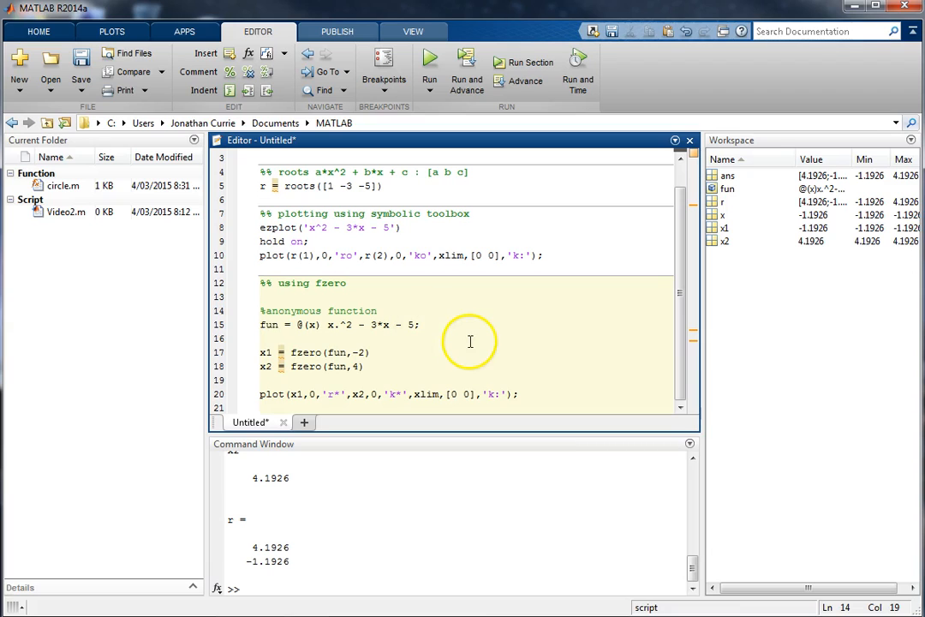
double_click(305, 367)
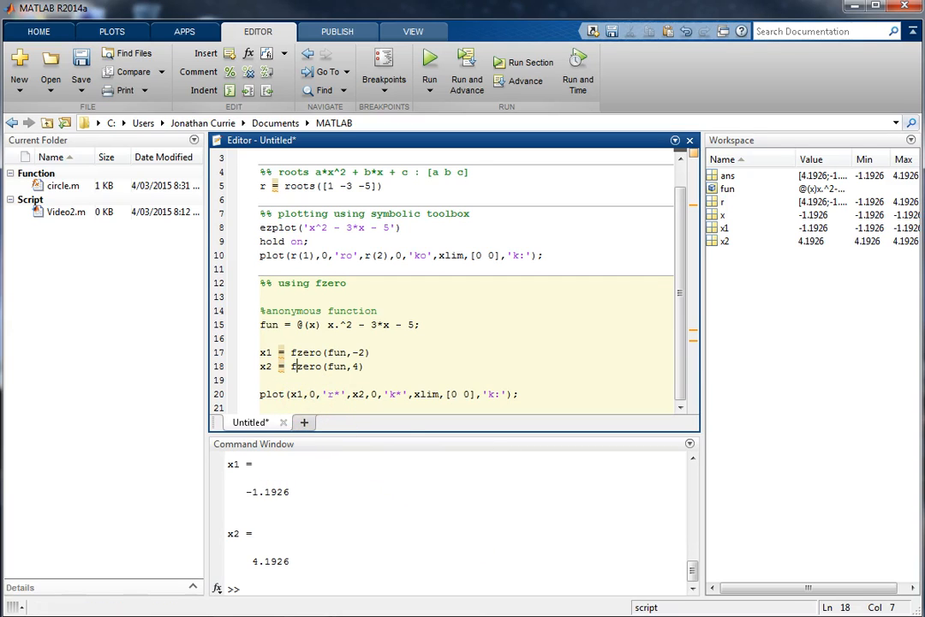
left_click(428, 65)
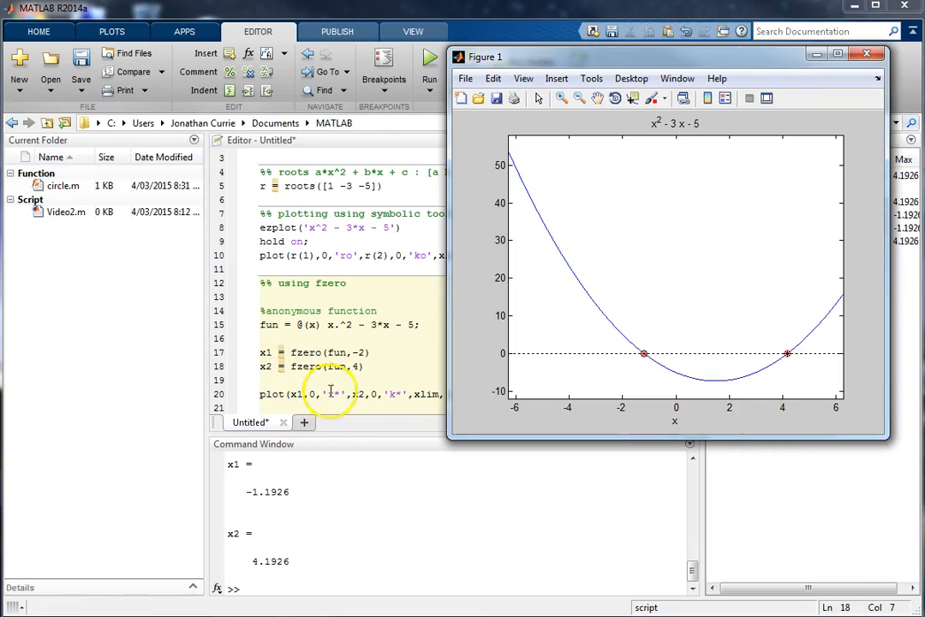